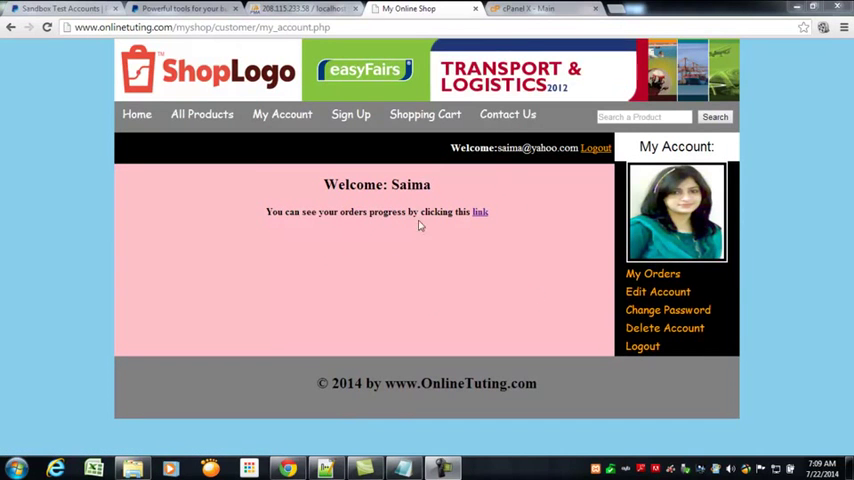
mouse_move(589, 229)
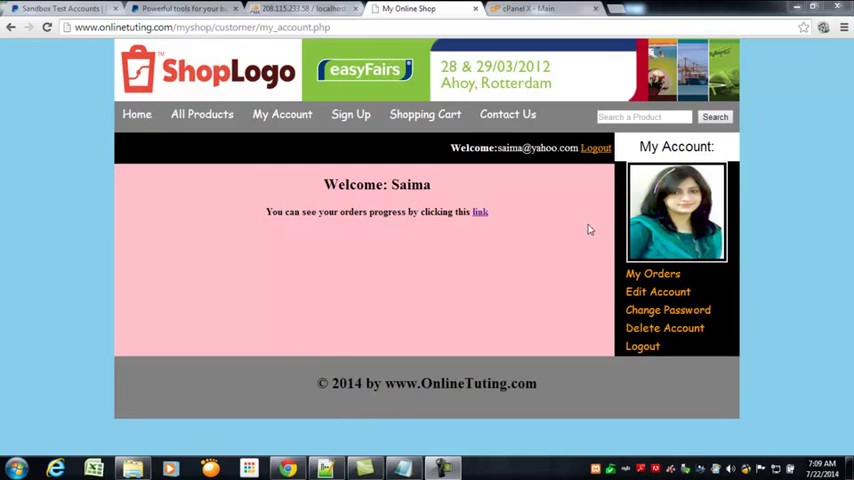
mouse_move(653, 273)
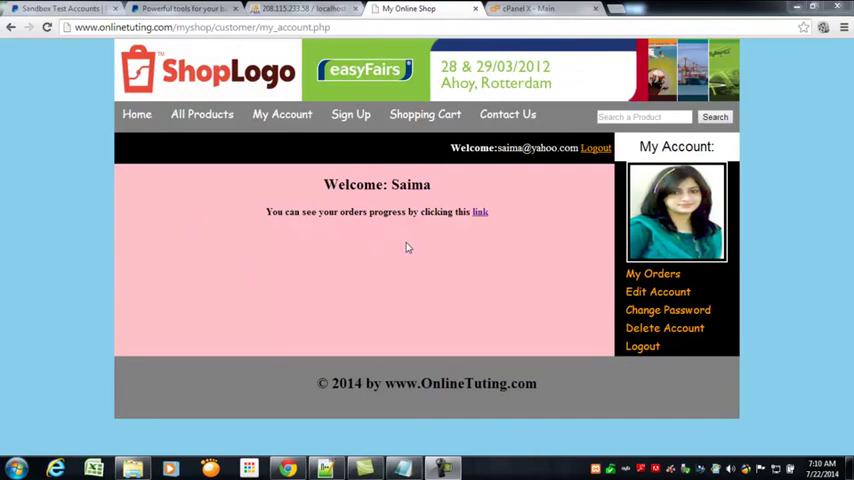
mouse_move(419, 305)
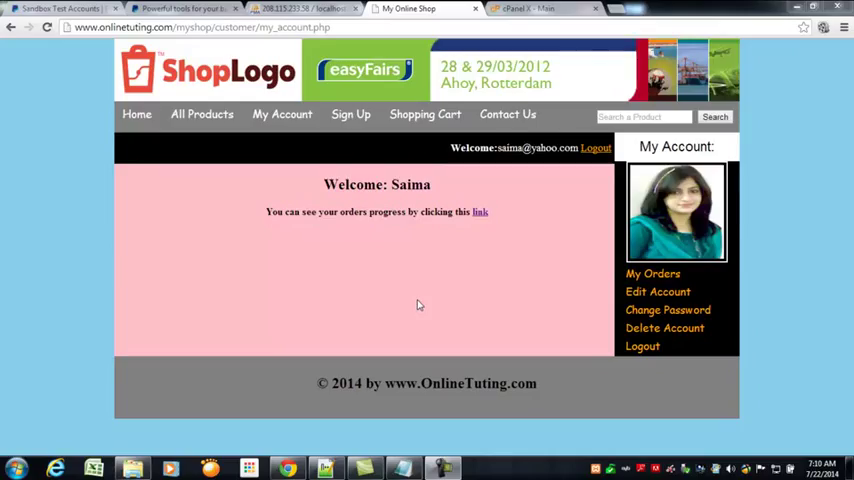
mouse_move(445, 268)
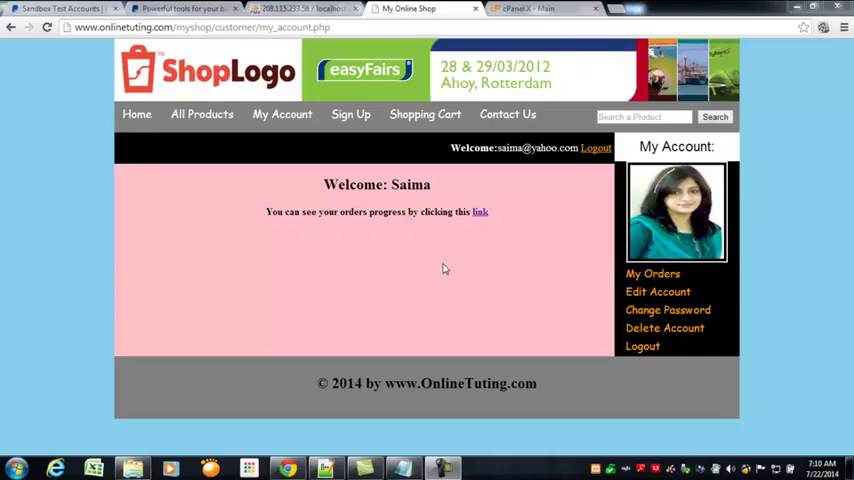
mouse_move(406, 291)
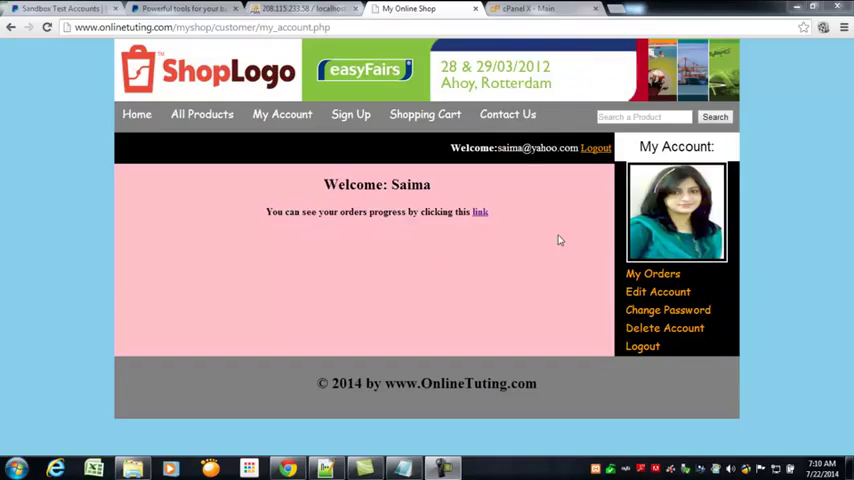
mouse_move(445, 272)
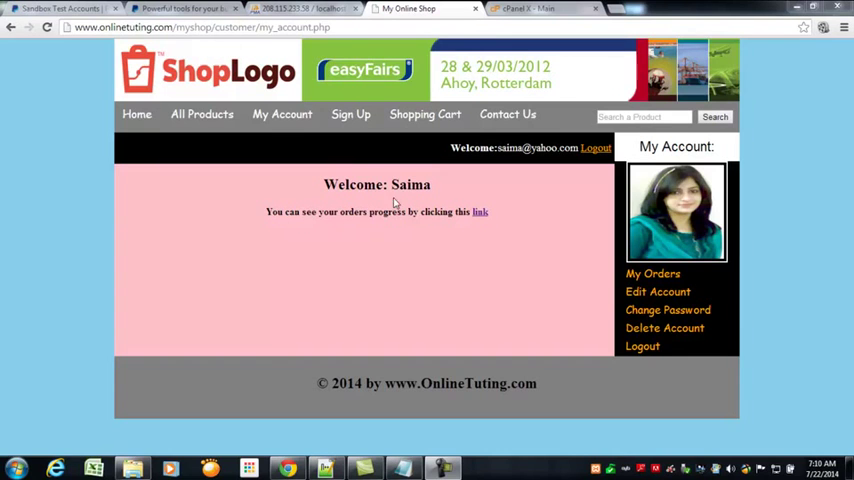
mouse_move(536, 292)
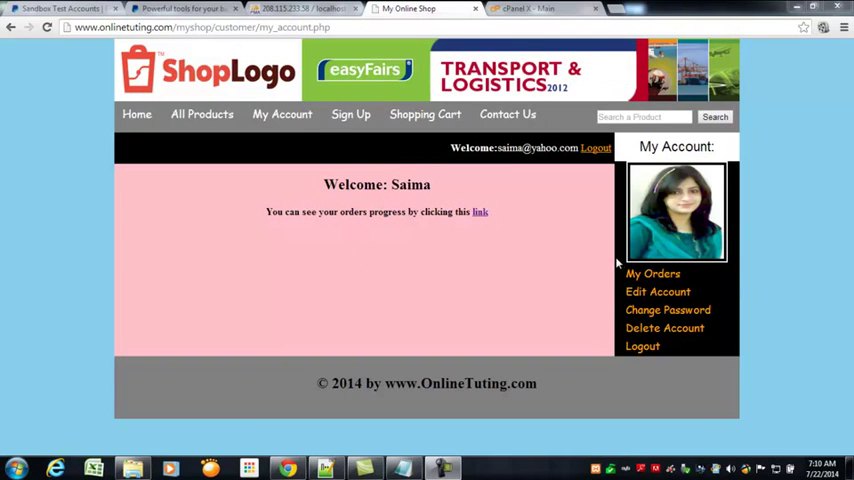
Step: Browse the orders table's four existing rows, briefly checking the shop's account page
left_click(315, 9)
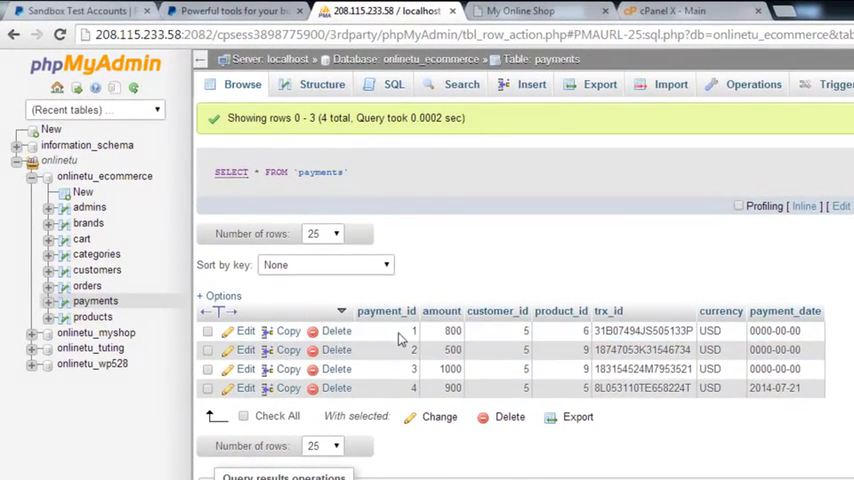
mouse_move(95, 301)
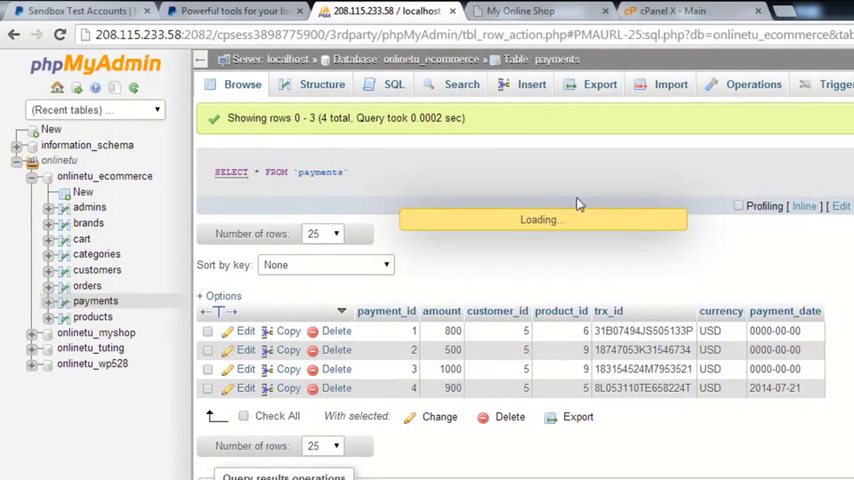
left_click(87, 285)
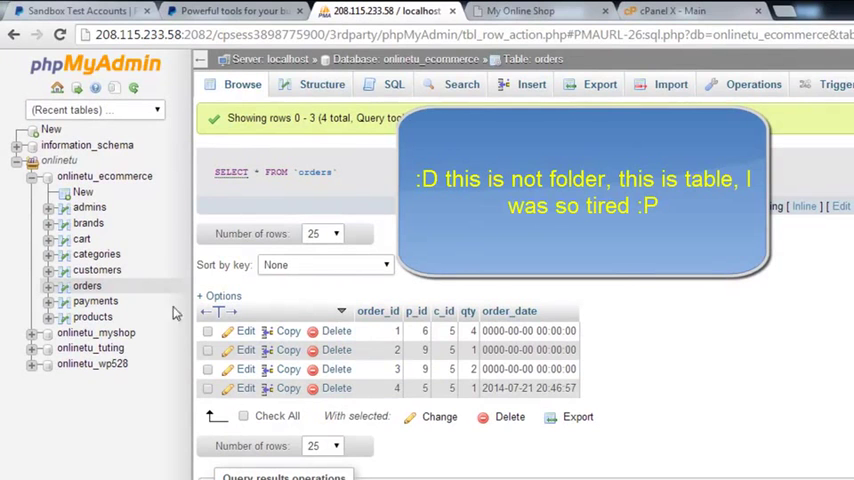
mouse_move(88, 292)
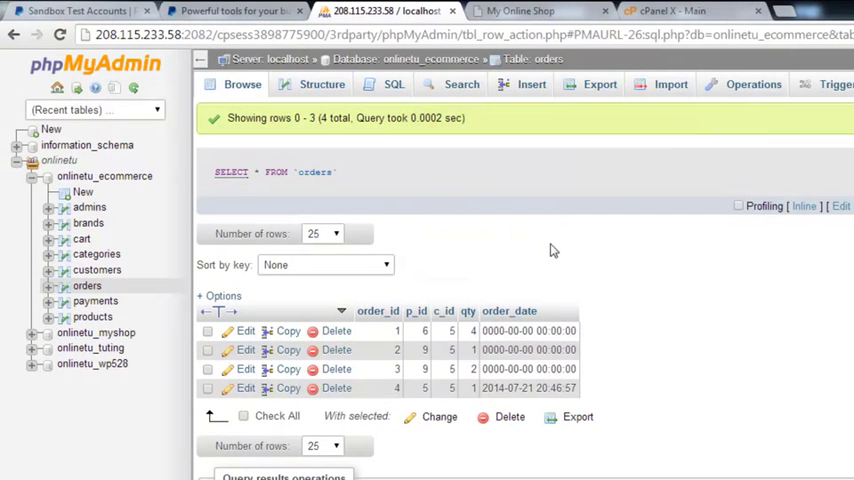
mouse_move(506, 241)
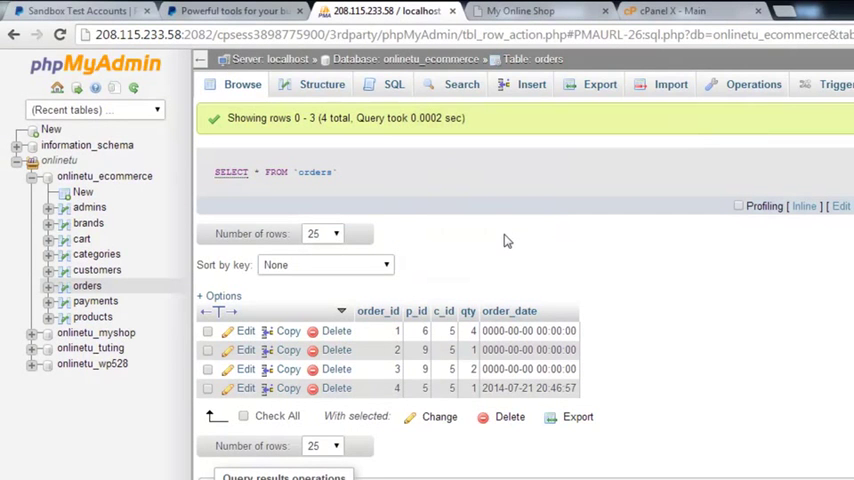
mouse_move(459, 239)
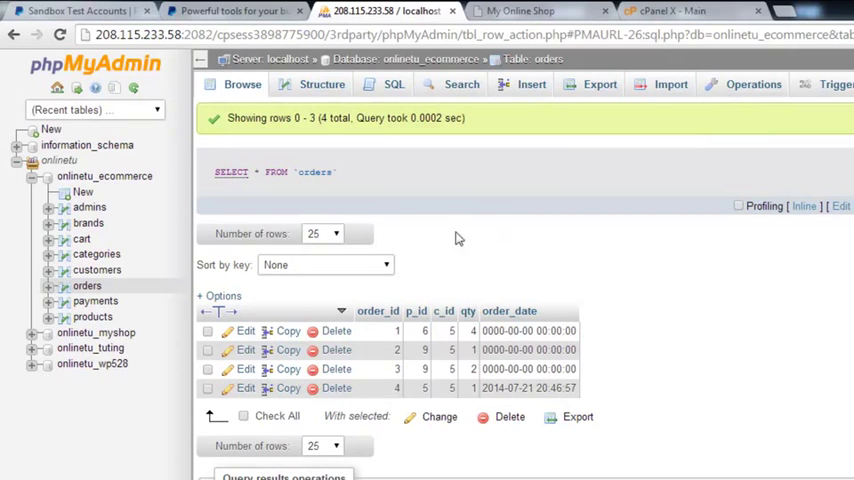
mouse_move(435, 208)
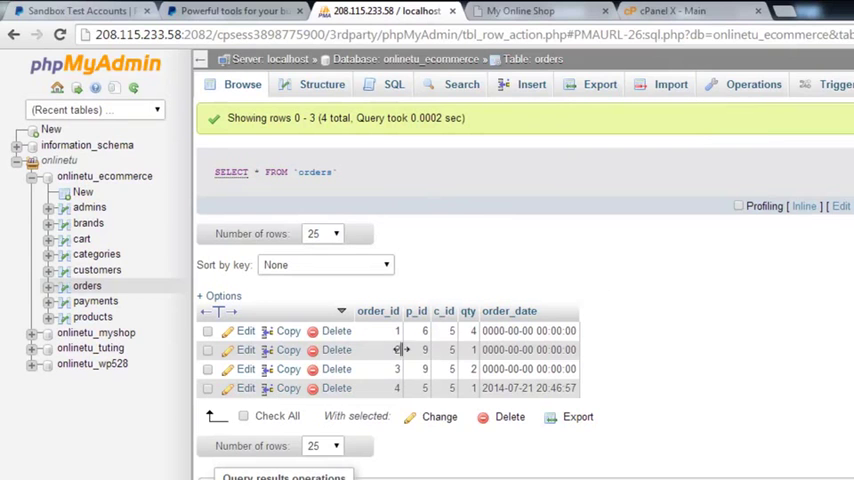
mouse_move(372, 161)
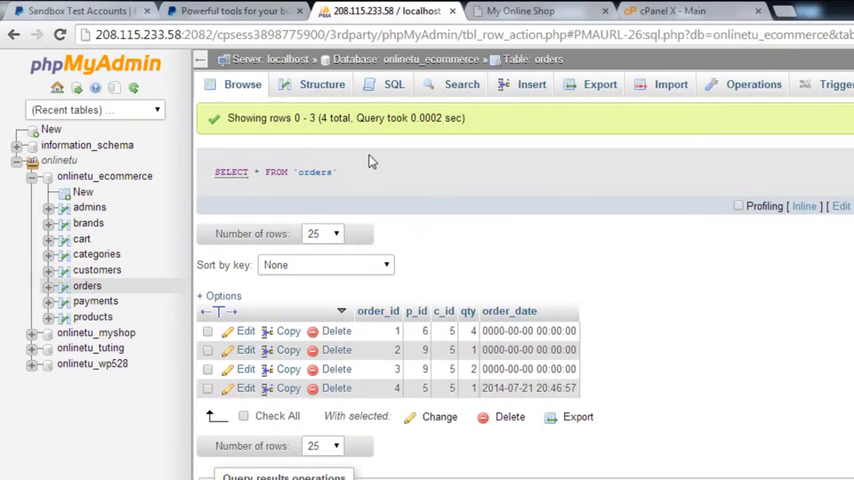
left_click(519, 11)
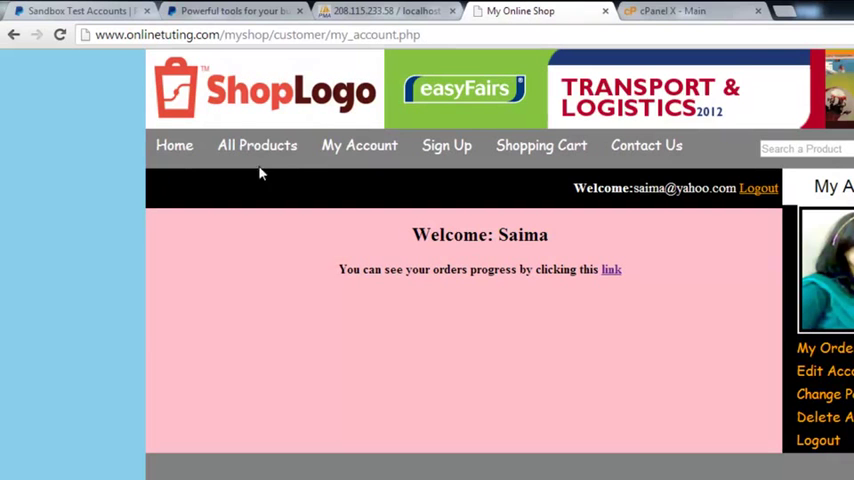
mouse_move(330, 197)
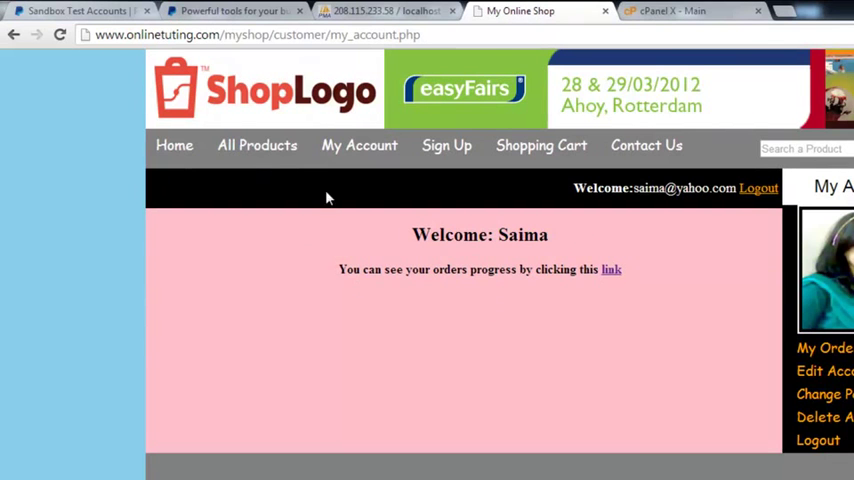
left_click(385, 11)
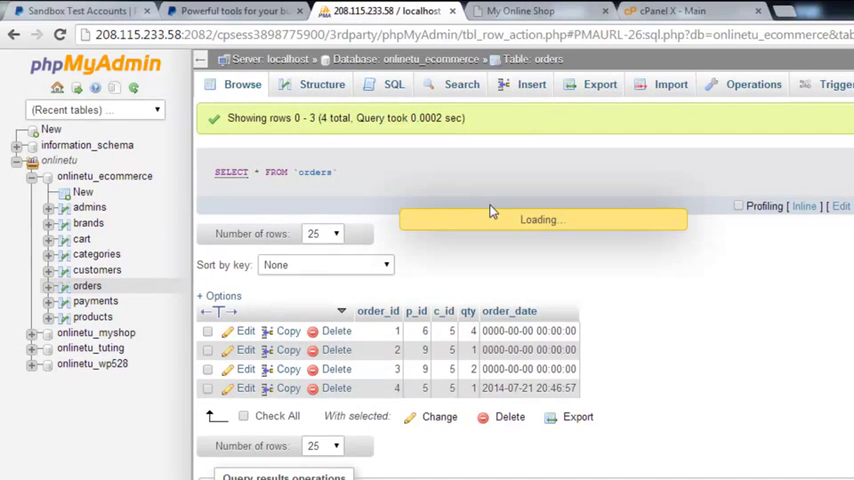
mouse_move(678, 275)
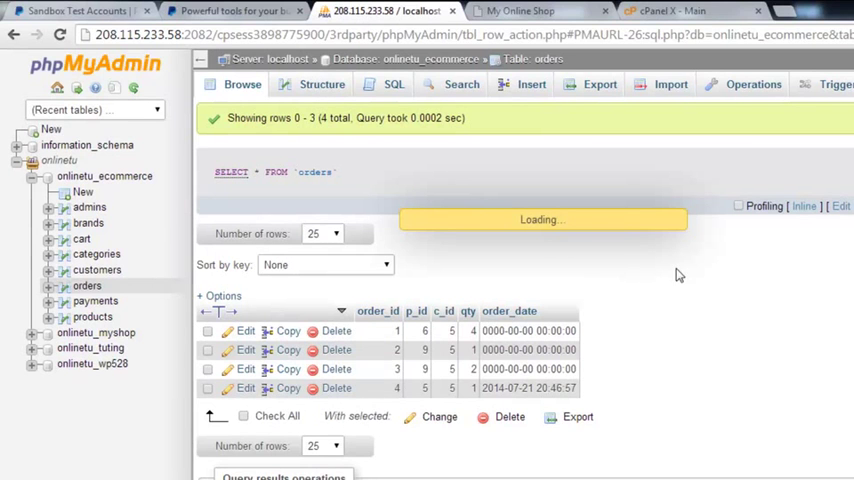
Step: From the orders table Structure, request one new column after order_date
left_click(321, 84)
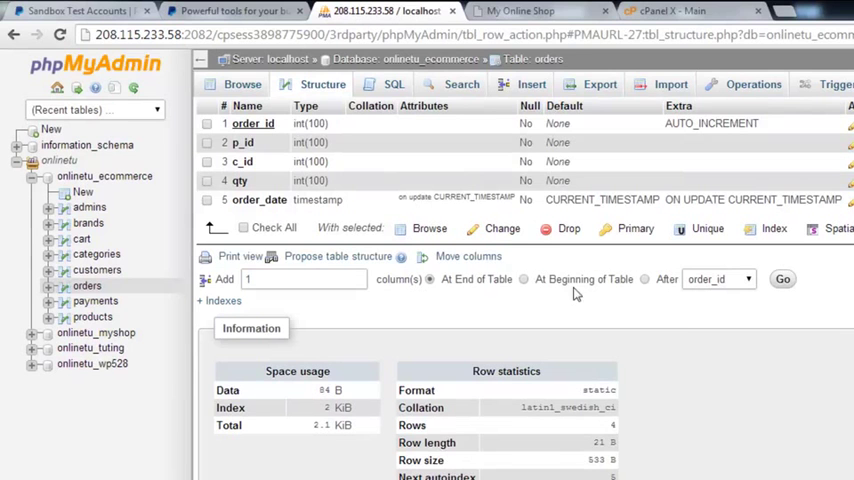
mouse_move(651, 291)
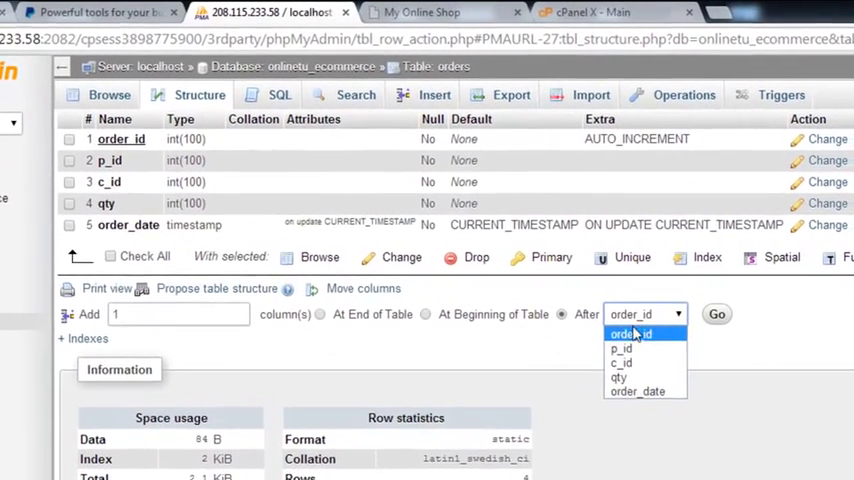
left_click(637, 391)
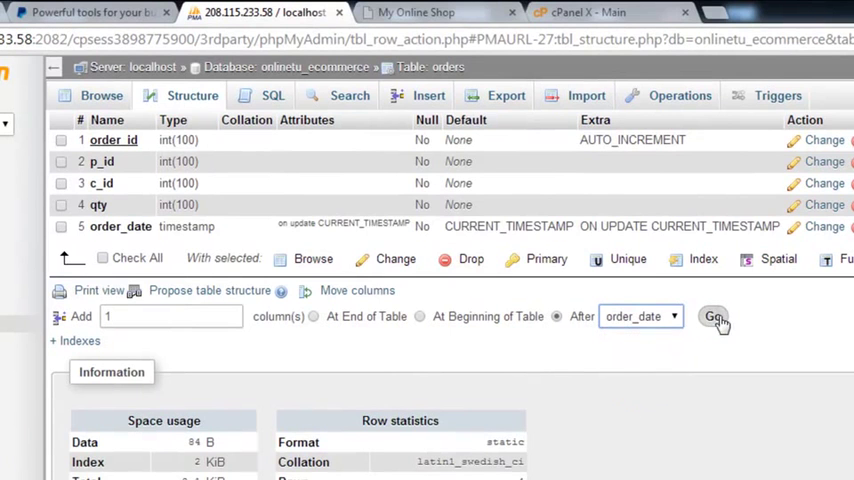
left_click(714, 316)
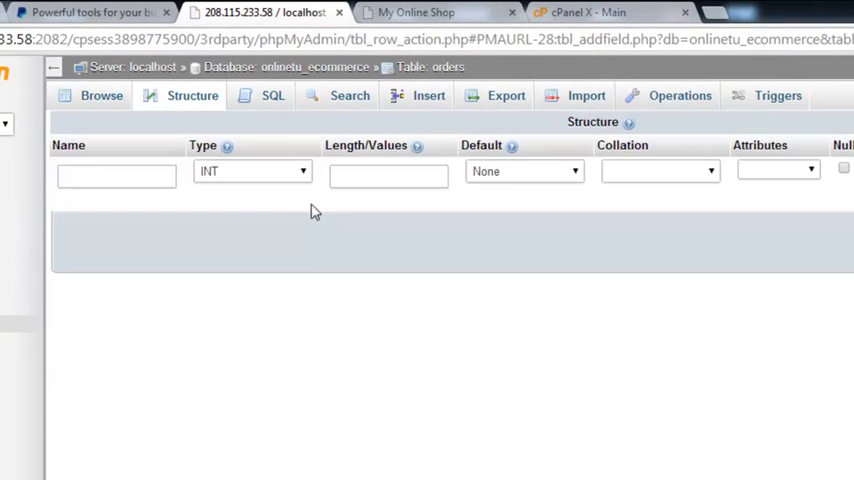
Step: Save a new TEXT column named status, length 100, after order_date
left_click(116, 175)
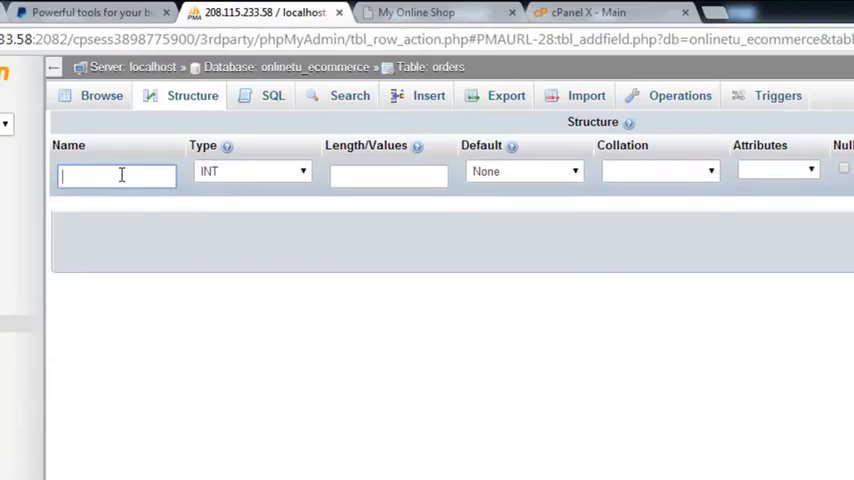
type("status")
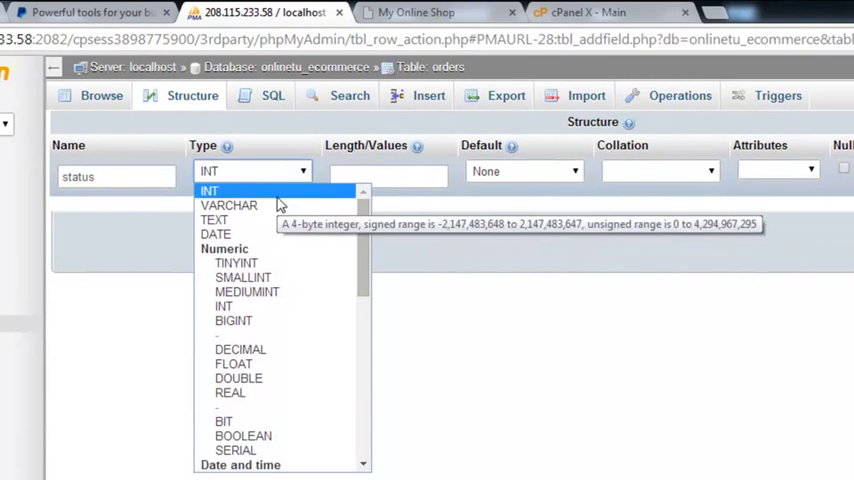
left_click(214, 219)
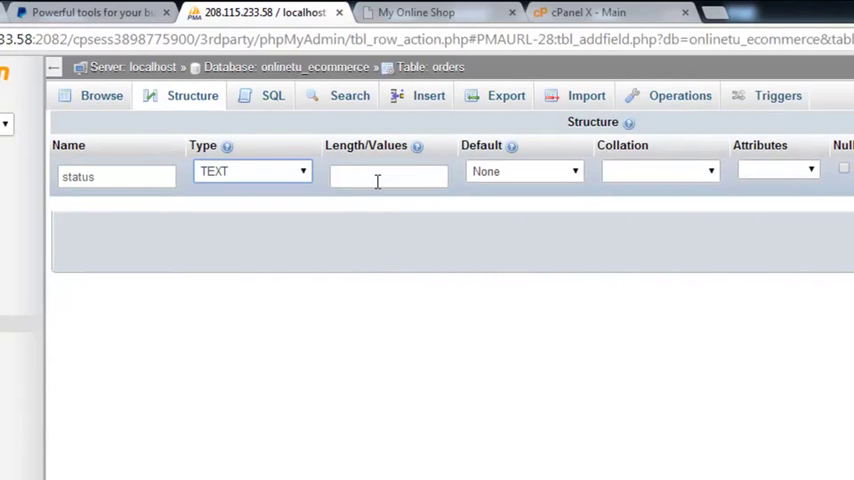
type("100")
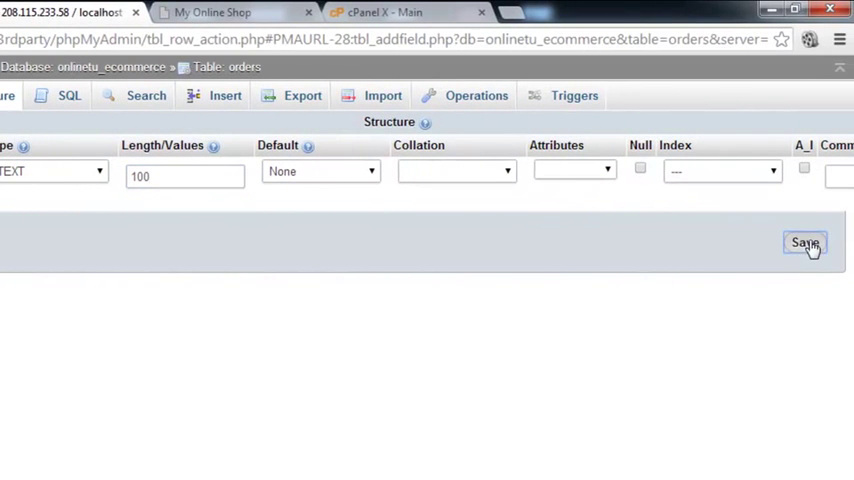
left_click(805, 243)
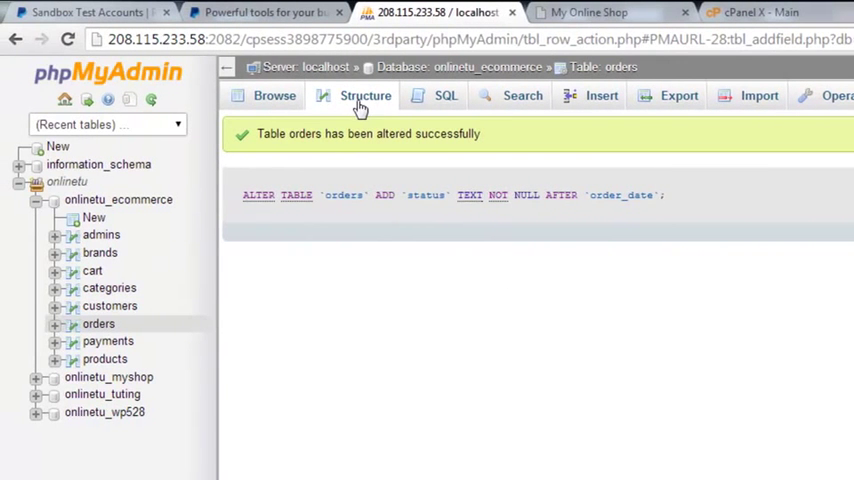
Step: Browse the four orders rows with their empty status column, then return to Structure
left_click(365, 95)
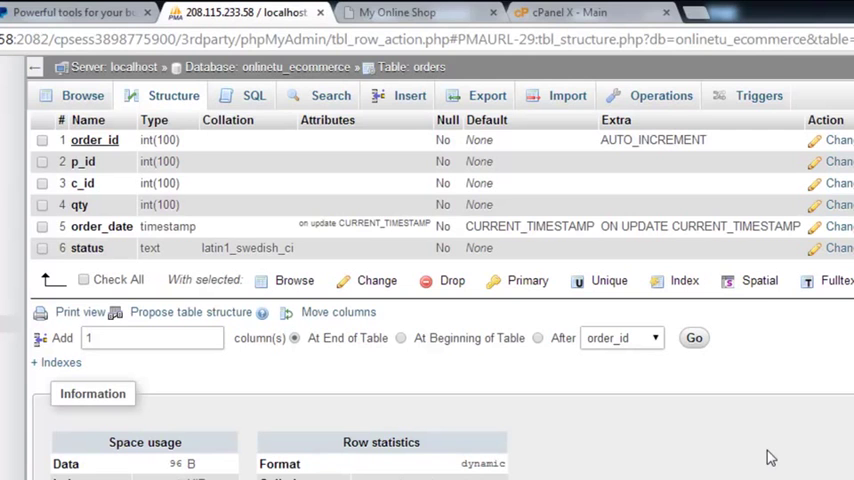
mouse_move(505, 358)
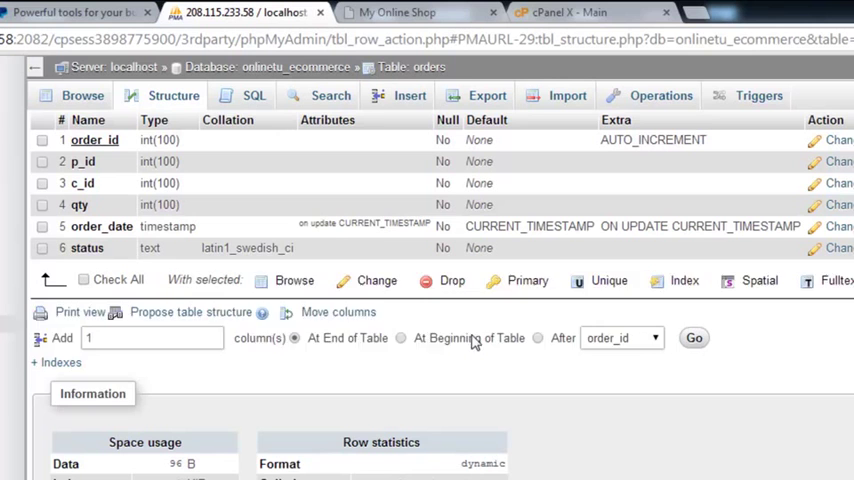
mouse_move(492, 380)
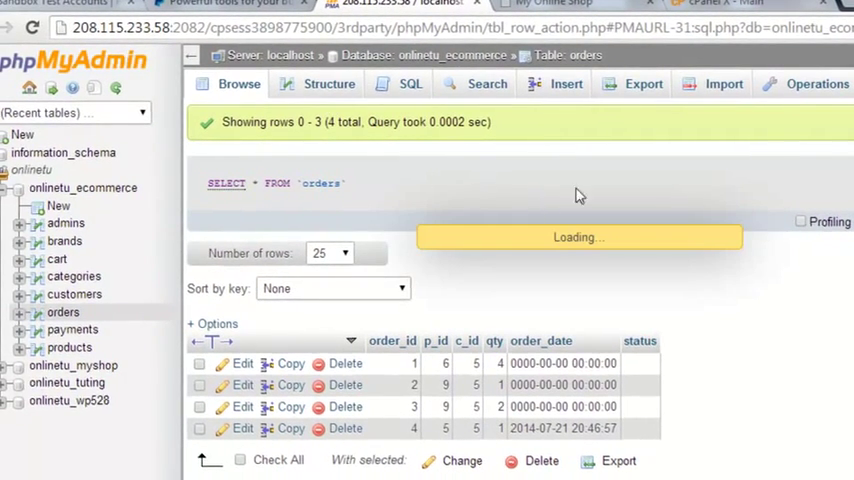
left_click(328, 83)
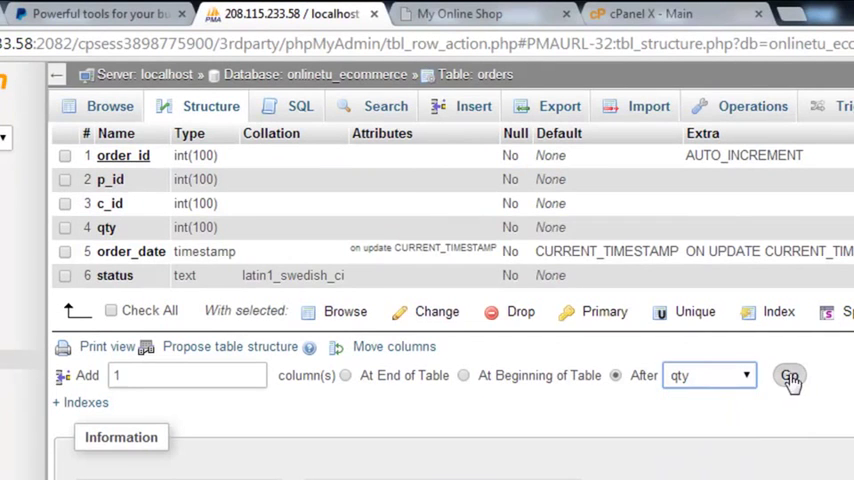
Step: Save a new INT column invoice_no with length 100 after qty
left_click(789, 375)
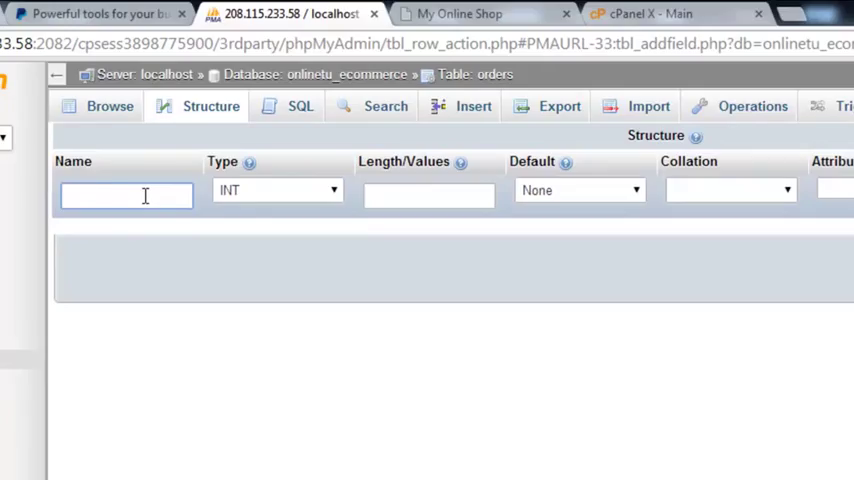
type("invoice")
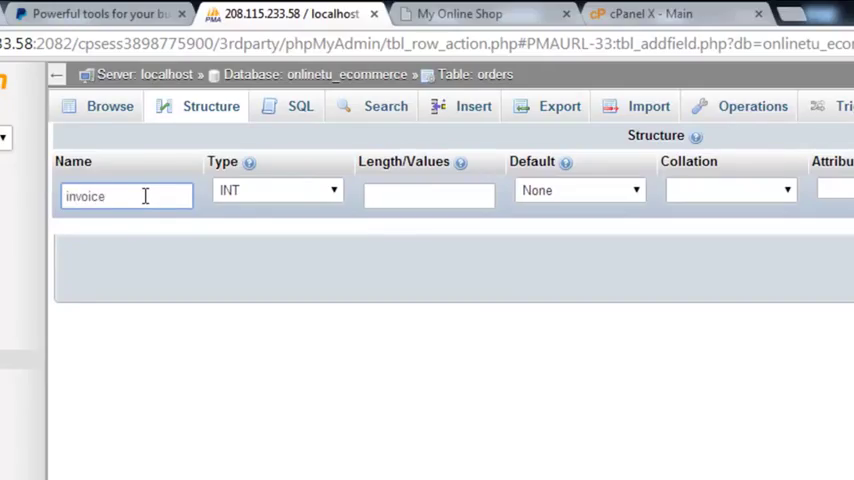
type("_no")
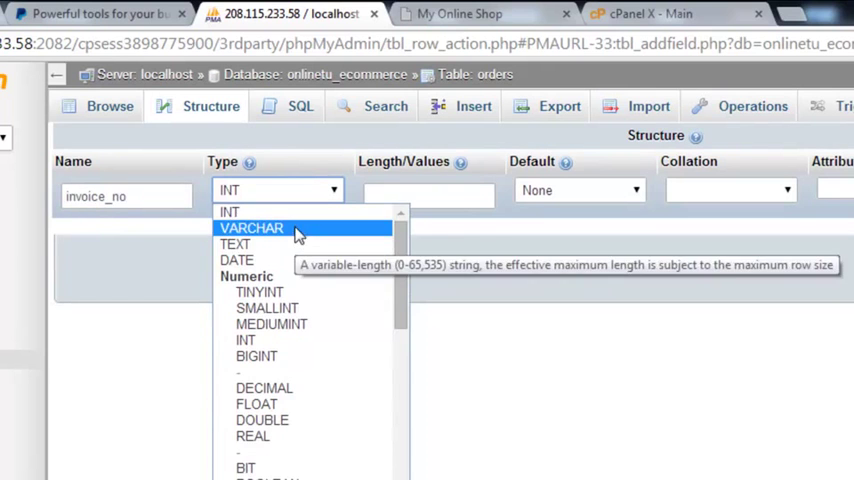
left_click(428, 194)
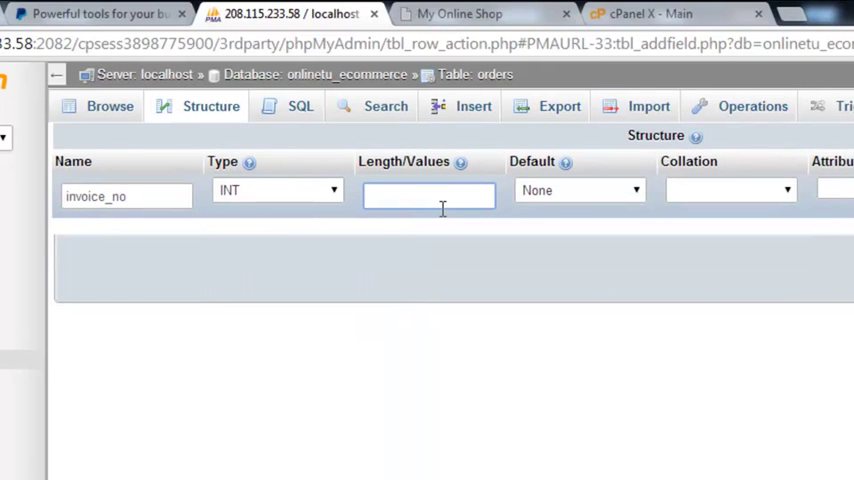
type("100")
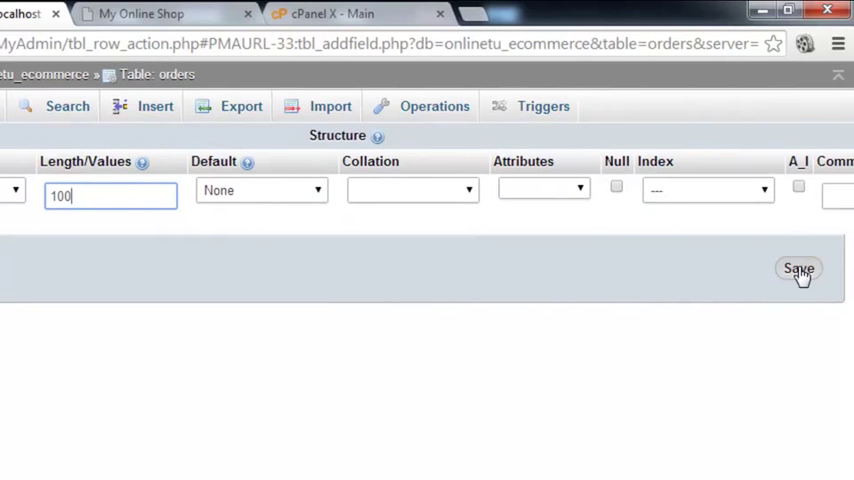
left_click(798, 268)
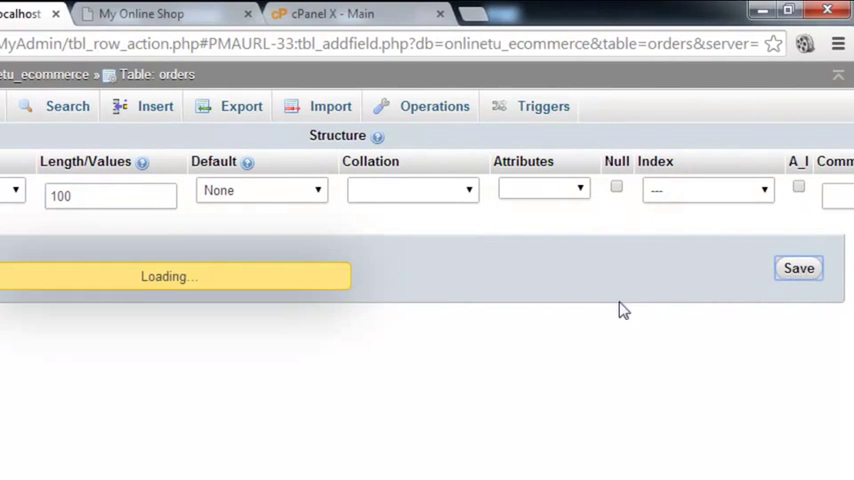
left_click(798, 268)
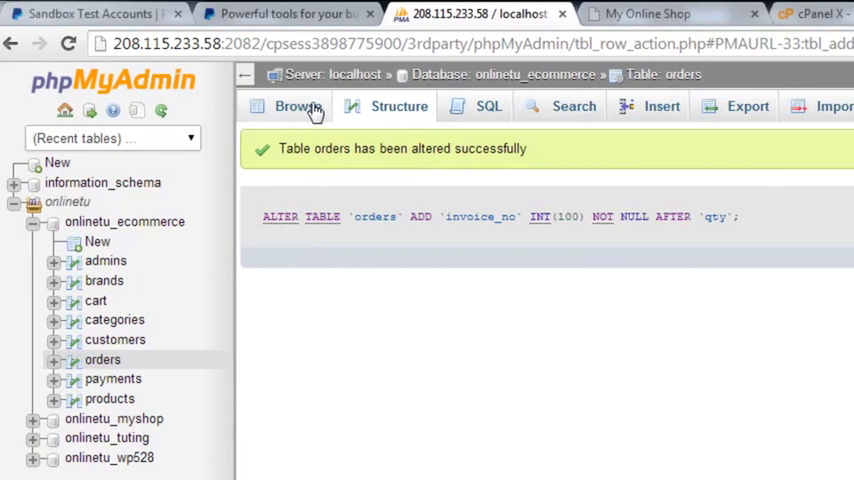
Step: Browse the rows of the altered orders table
left_click(297, 106)
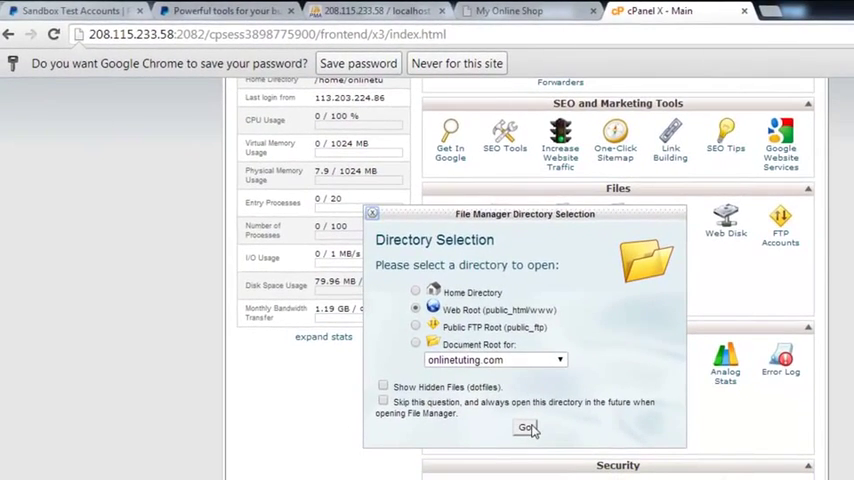
Step: Open myshop/paypal_success.php from the web root in the code editor
left_click(527, 428)
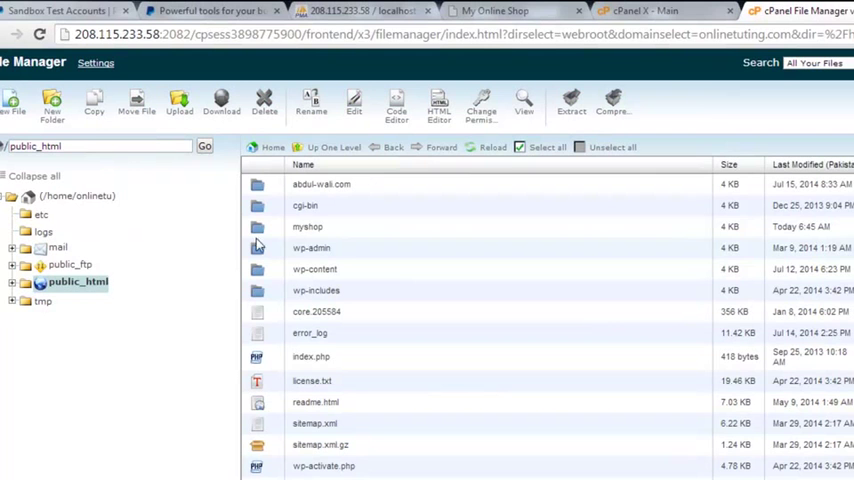
double_click(307, 226)
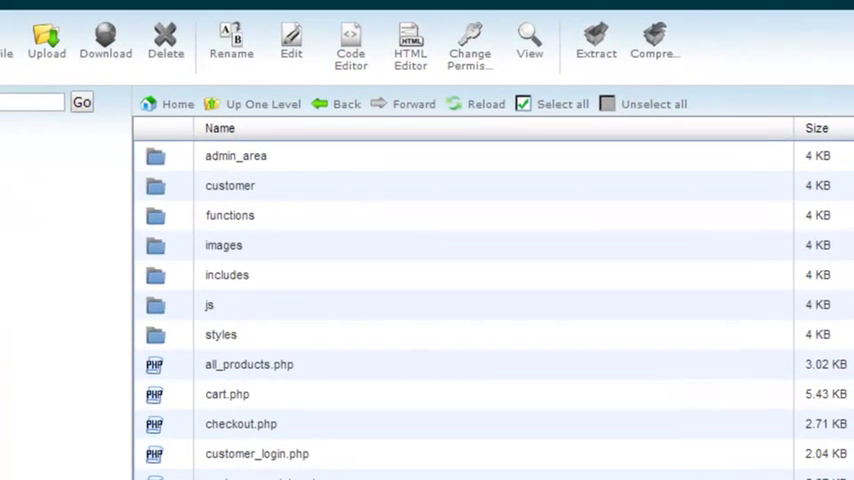
scroll("down", 3)
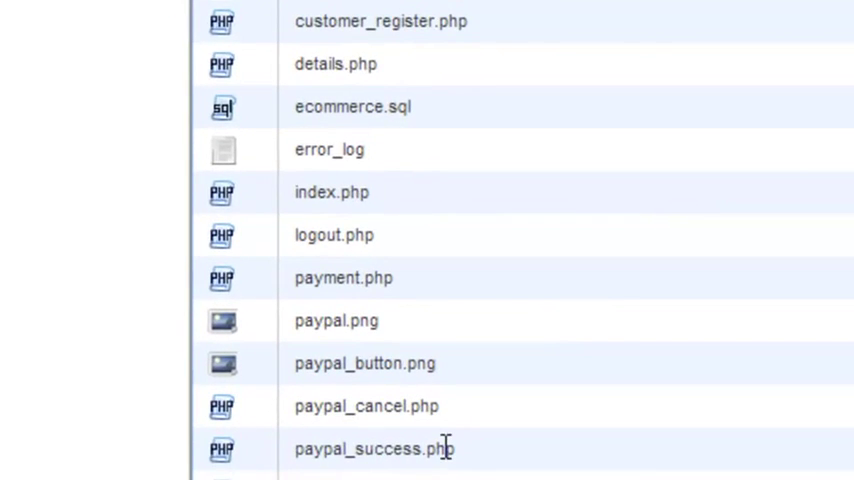
double_click(374, 448)
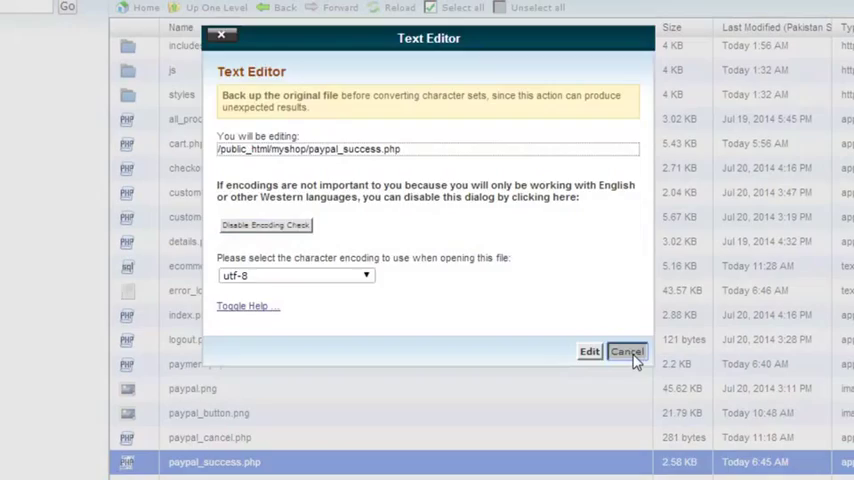
left_click(589, 351)
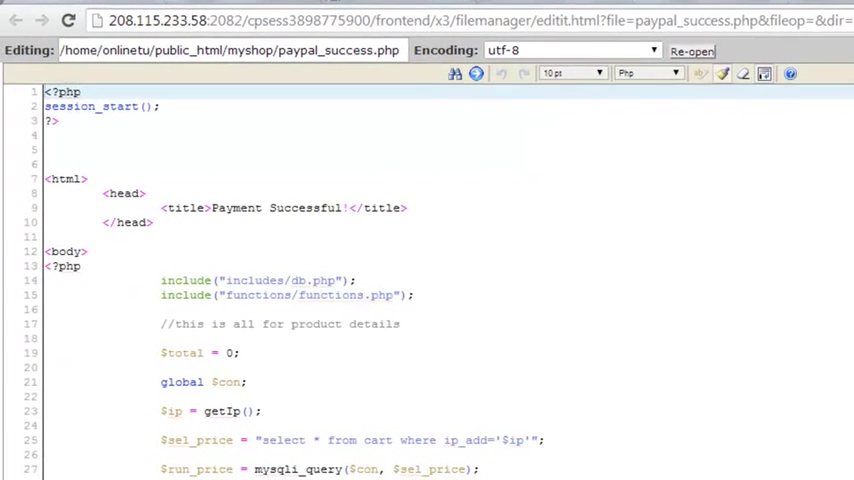
Step: Add invoice_no and status to the orders insert column list with placeholder values
scroll("down", 3)
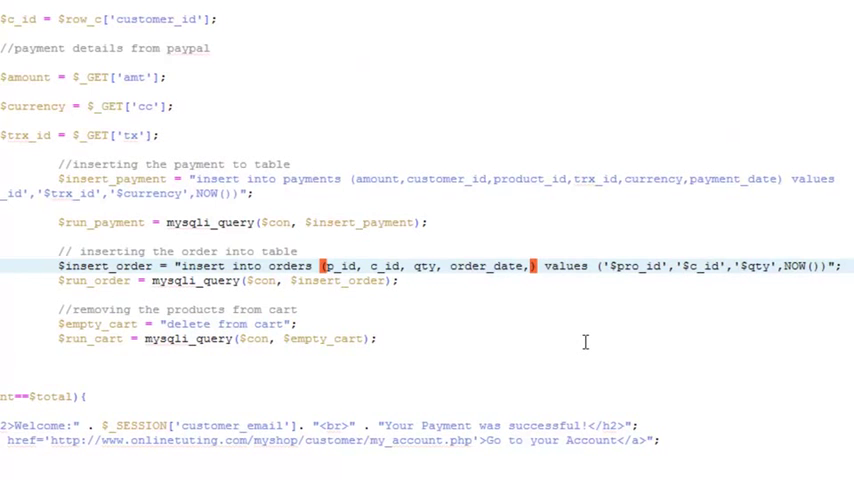
mouse_move(452, 272)
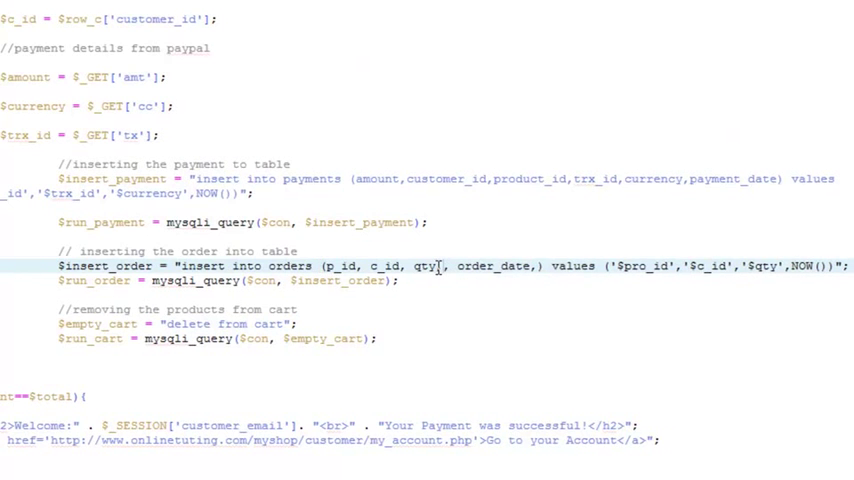
type("invoice_no")
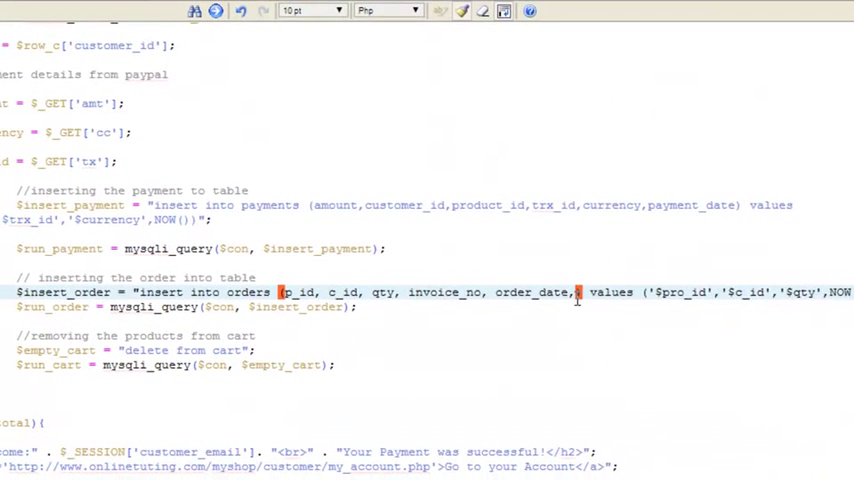
type(",status")
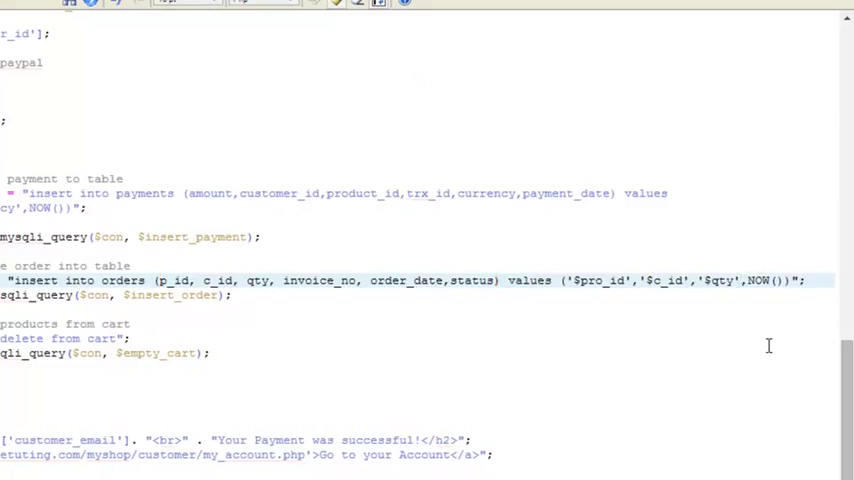
type("',''")
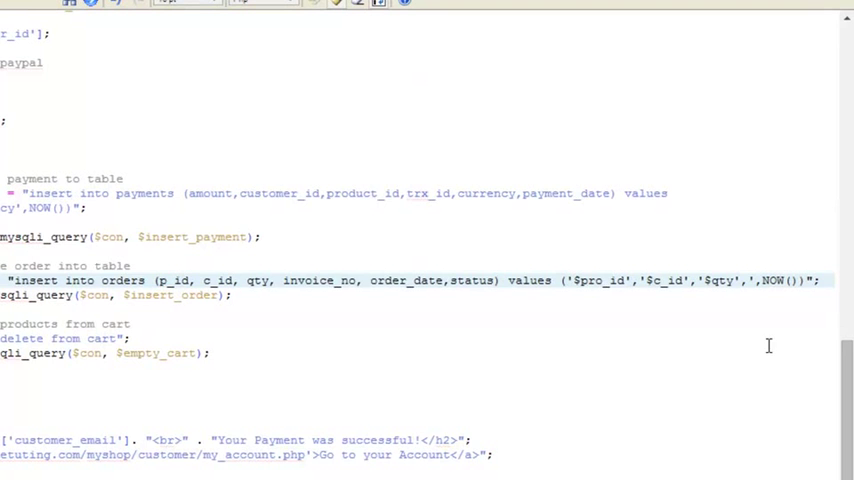
mouse_move(762, 349)
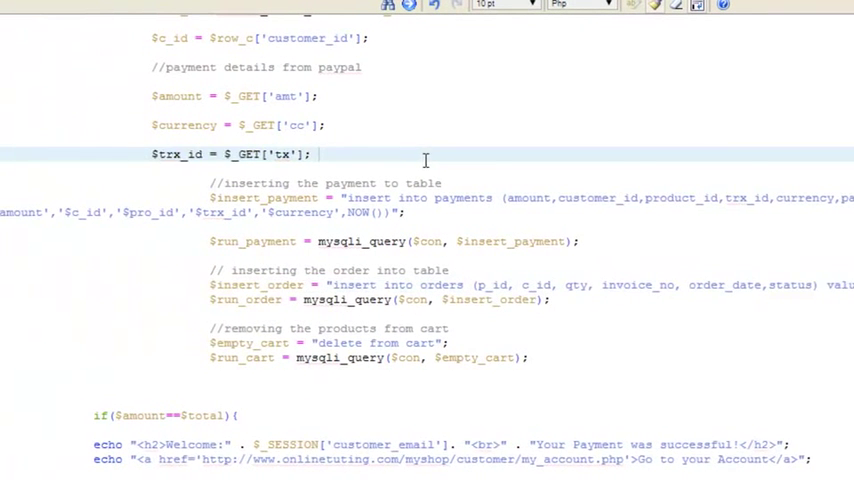
key("Return")
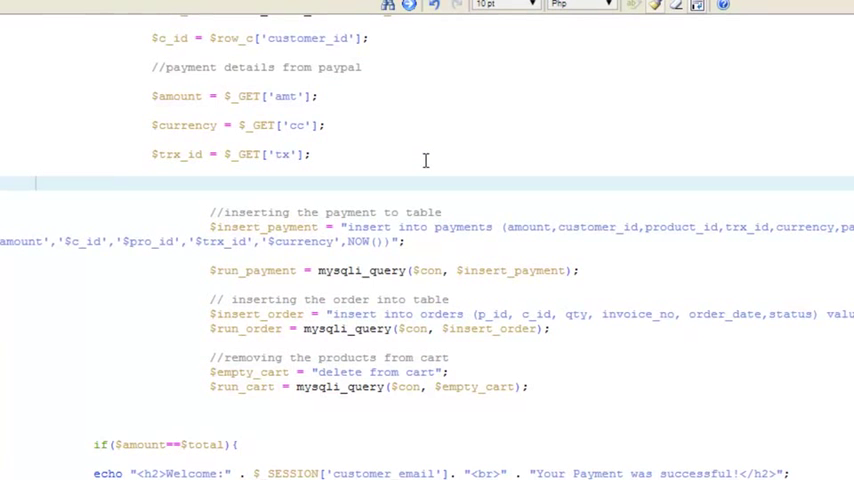
type("$")
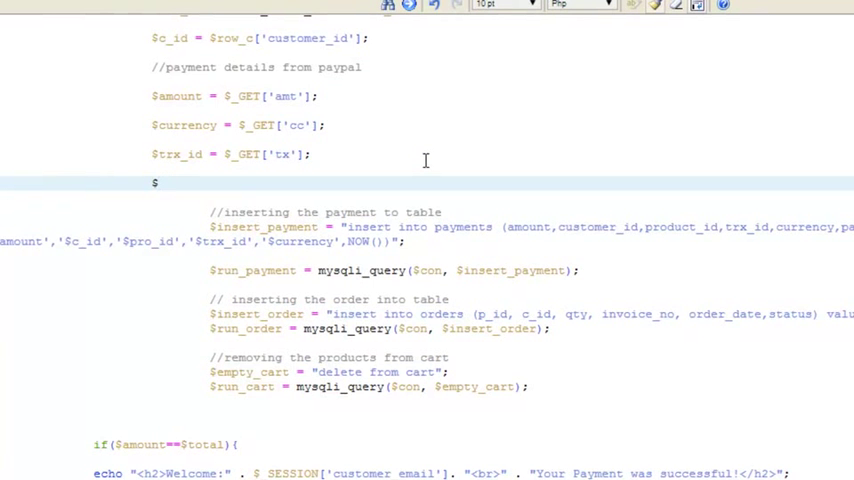
type("$invo")
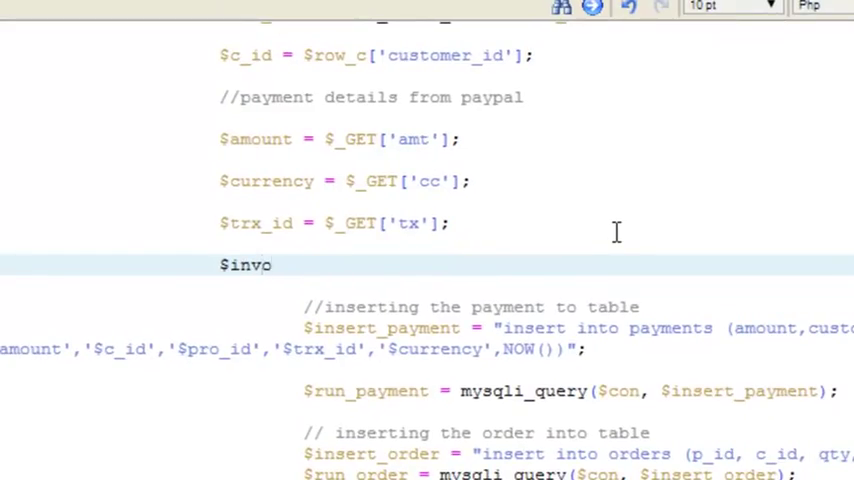
type("ice")
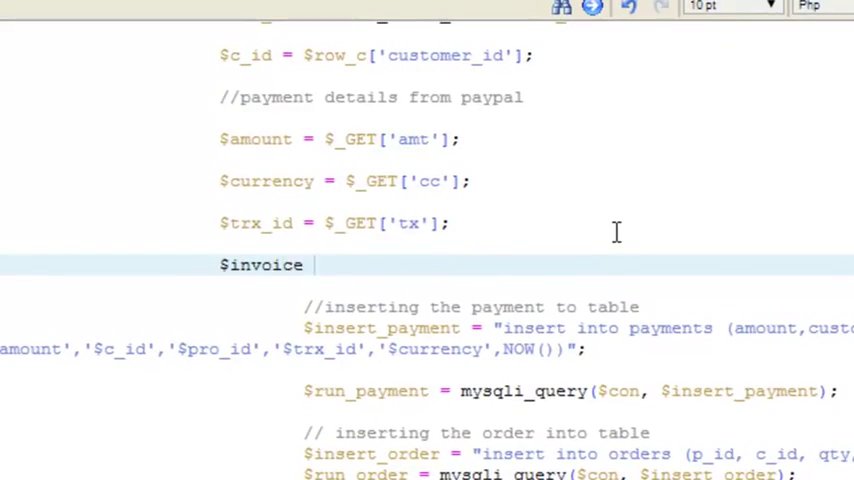
type("=")
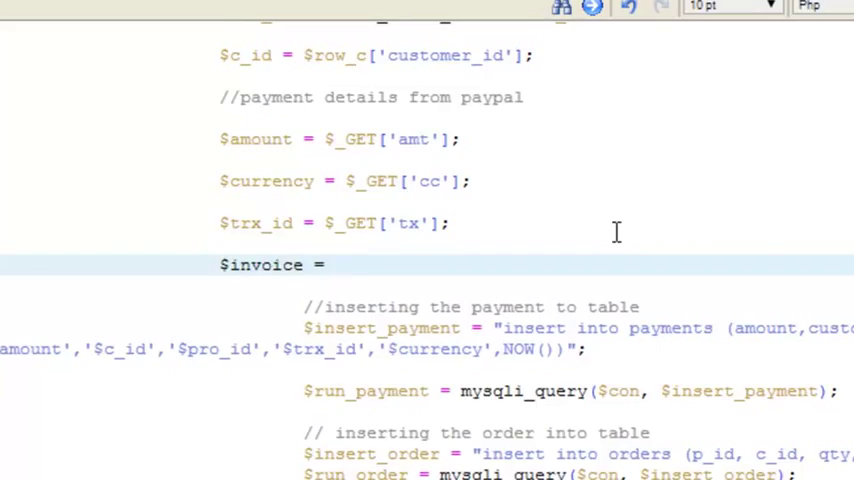
type("mt_rand")
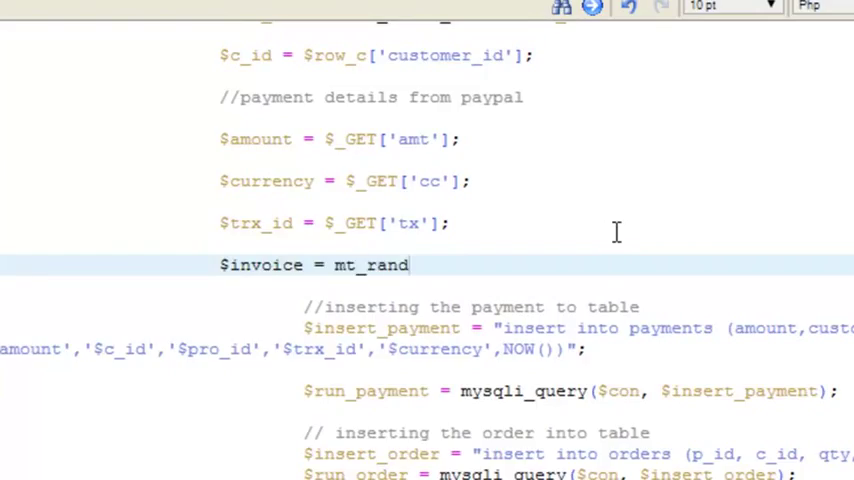
type("();")
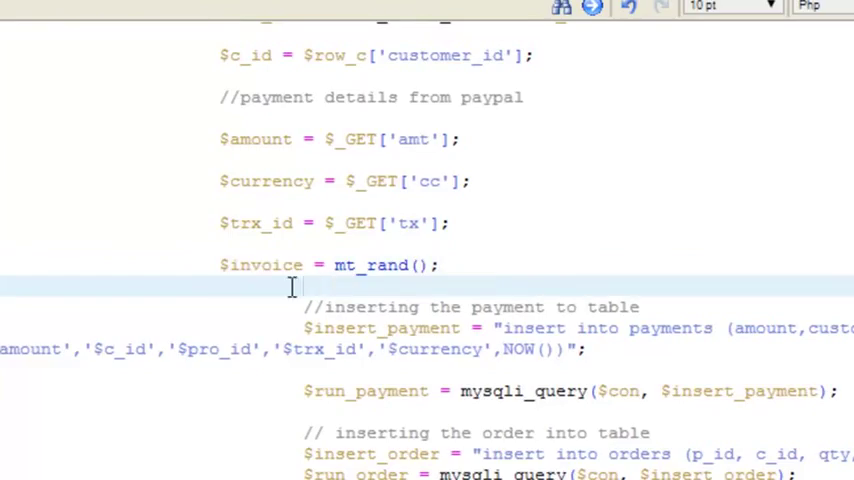
left_click(445, 265)
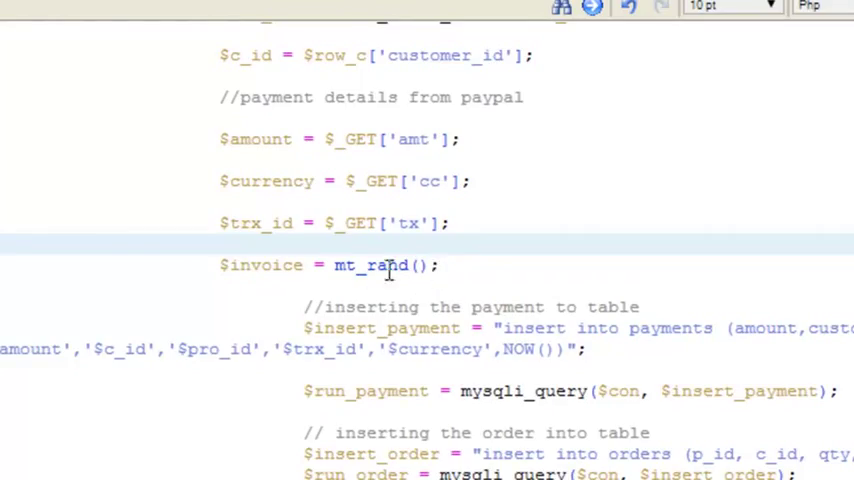
mouse_move(370, 265)
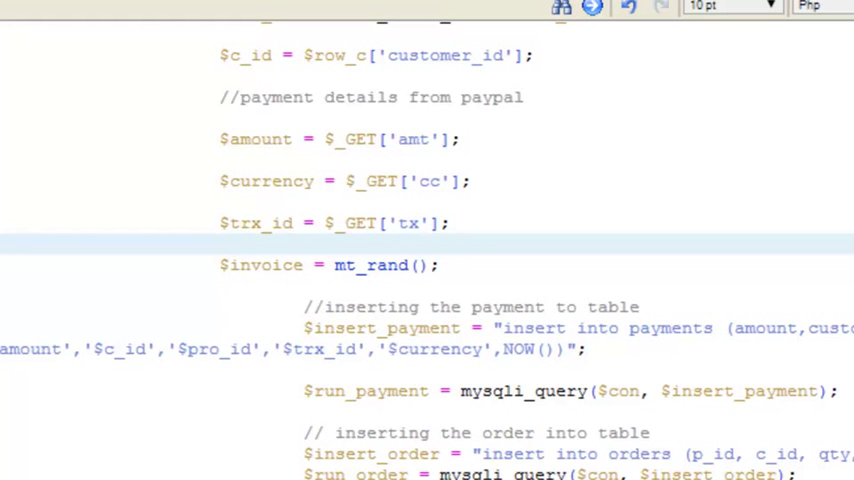
scroll("down", 3)
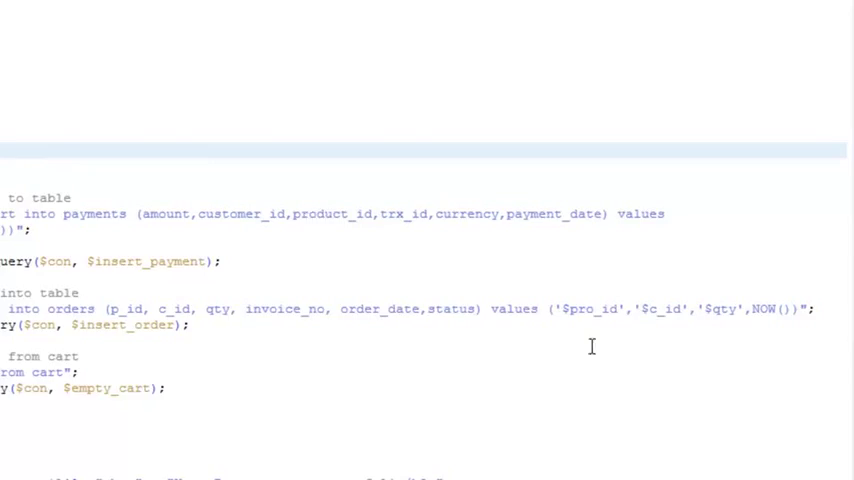
mouse_move(450, 310)
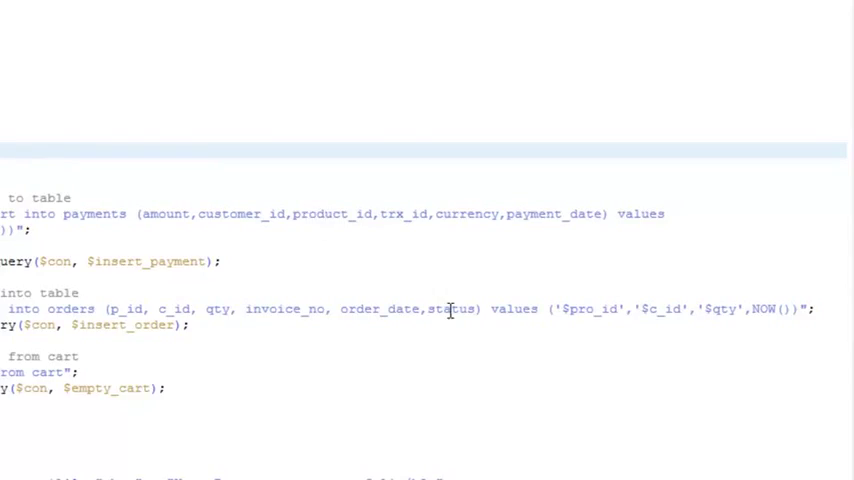
mouse_move(771, 337)
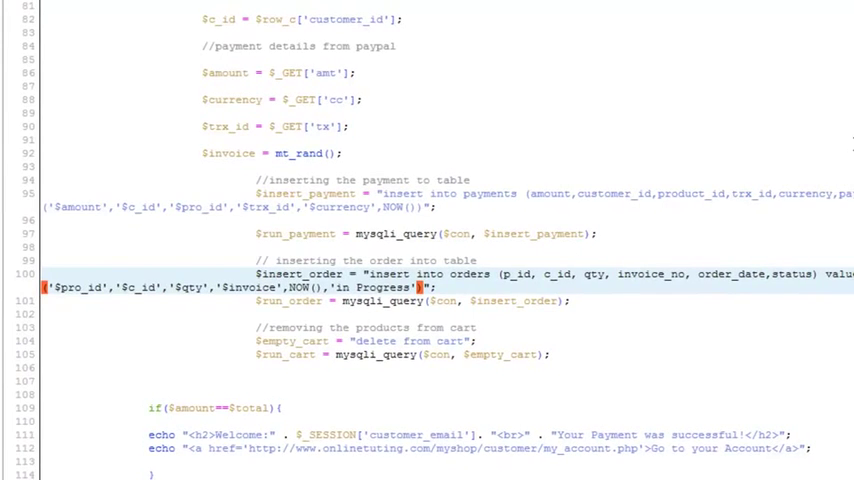
Step: Save paypal_success.php and return to the shop's account page
key("ctrl+s")
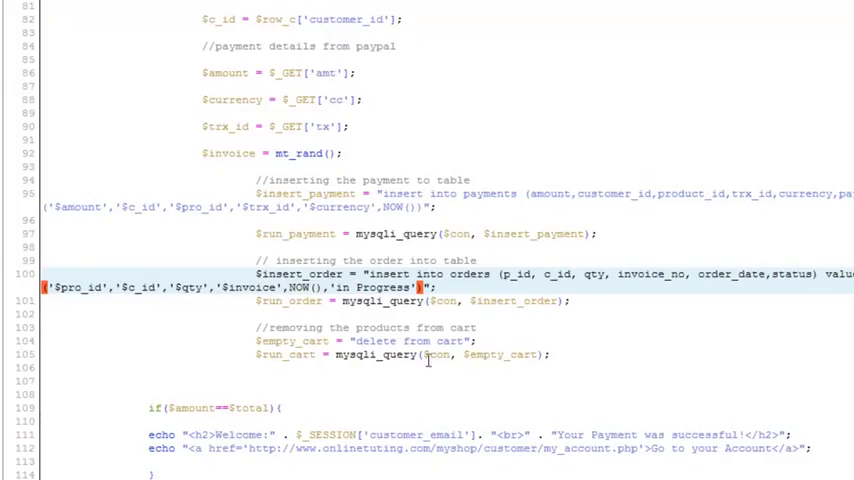
mouse_move(393, 316)
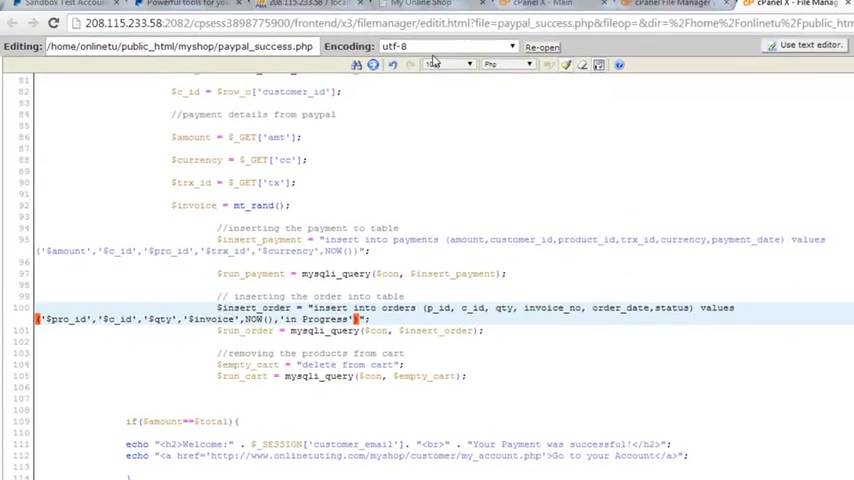
left_click(413, 9)
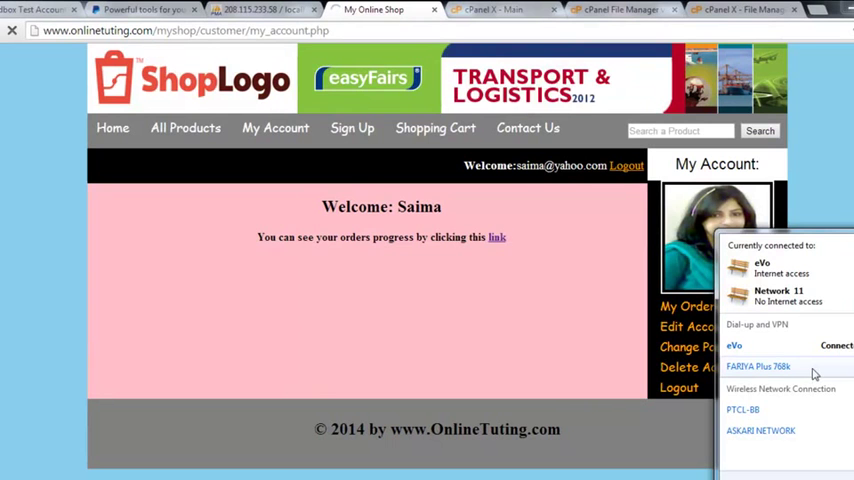
Step: Connect the FARIYA Plus 768k dial-up and reload the shop home page
left_click(758, 366)
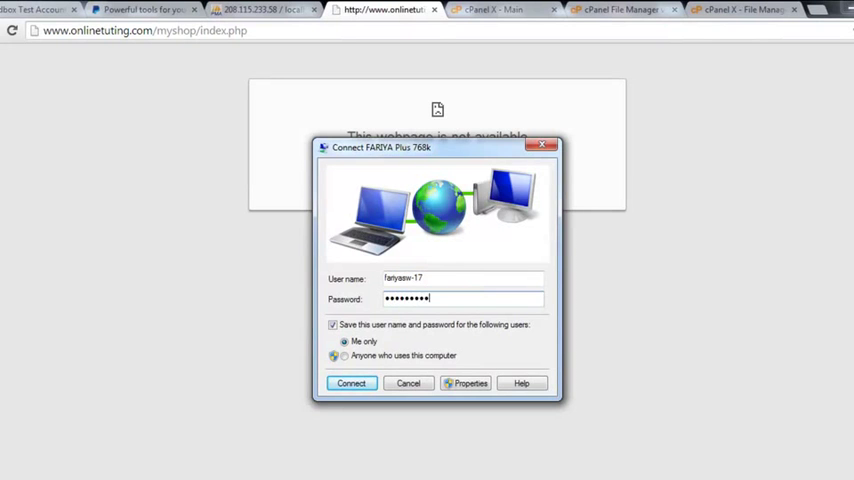
left_click(408, 383)
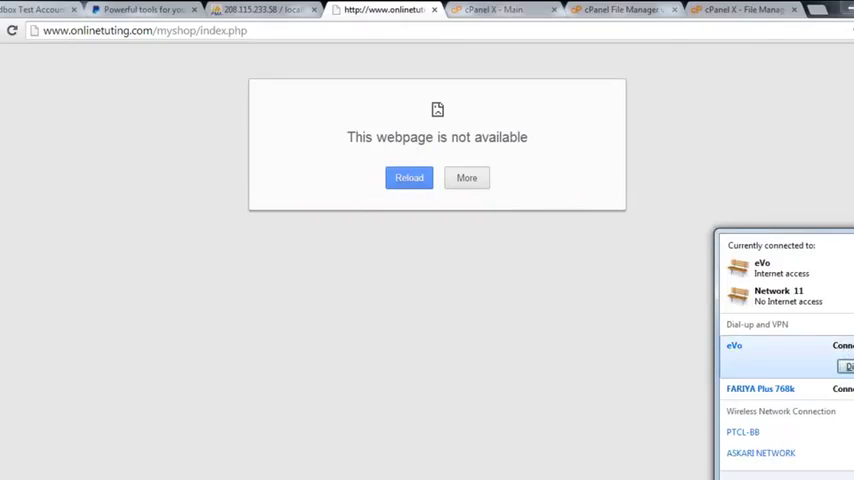
left_click(408, 178)
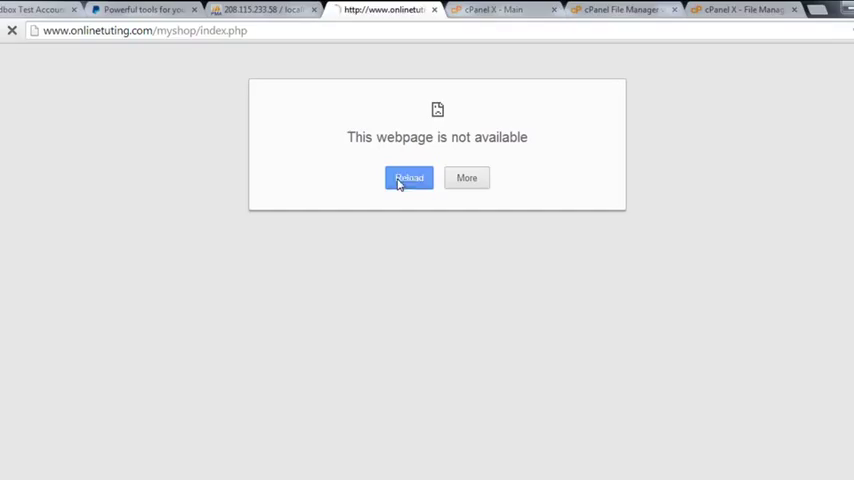
mouse_move(157, 223)
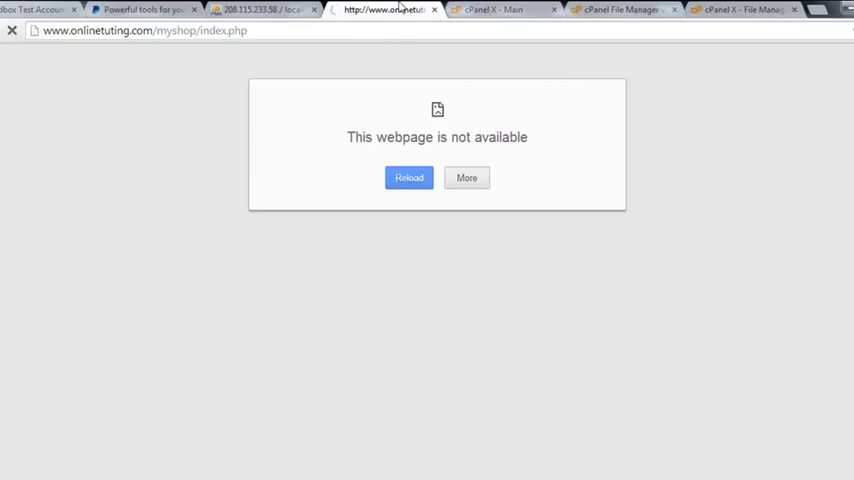
mouse_move(334, 130)
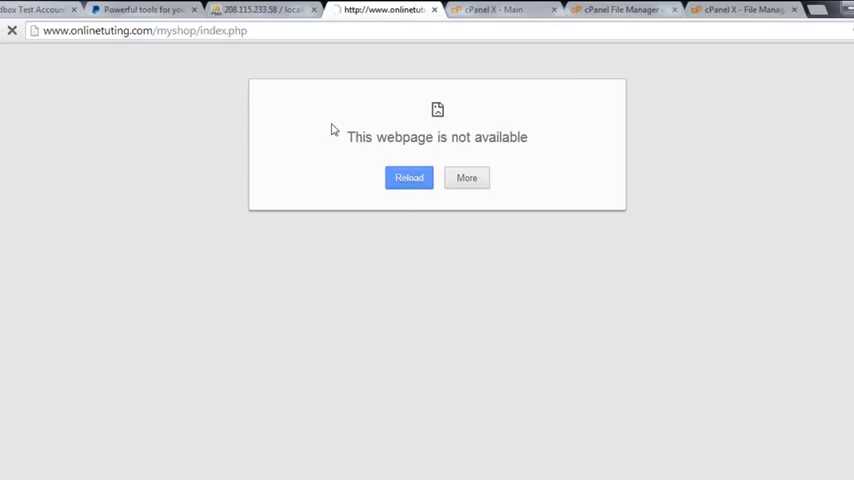
mouse_move(343, 186)
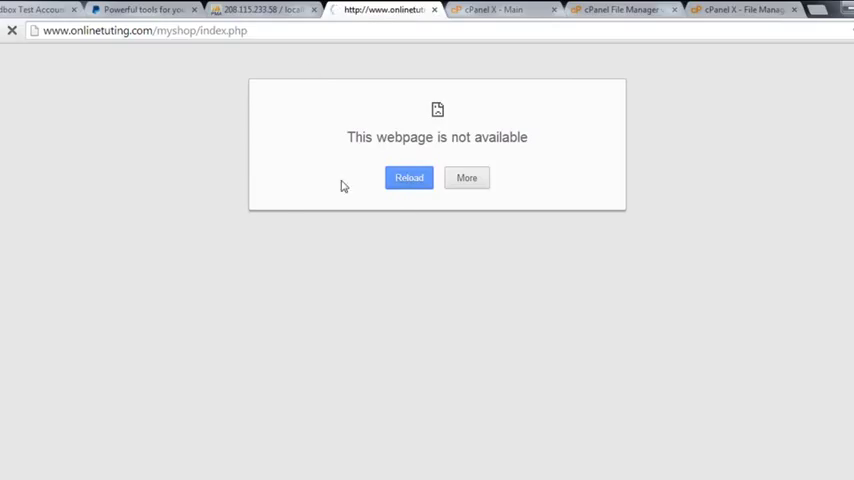
mouse_move(430, 247)
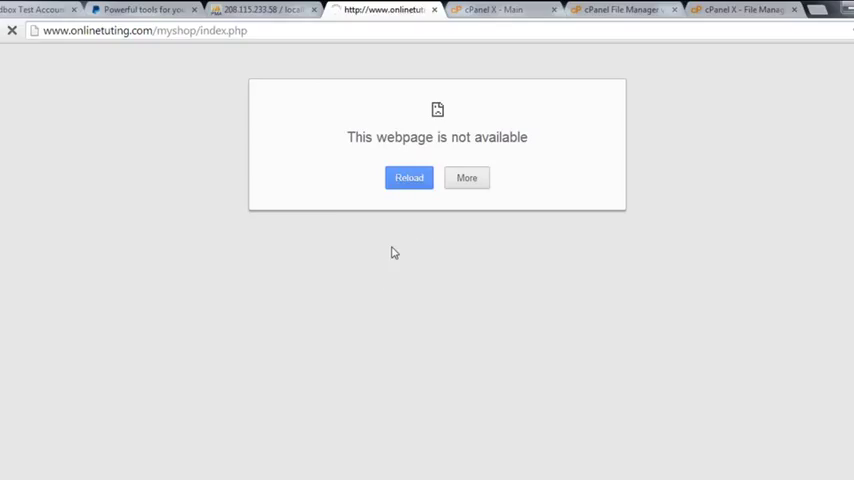
mouse_move(376, 226)
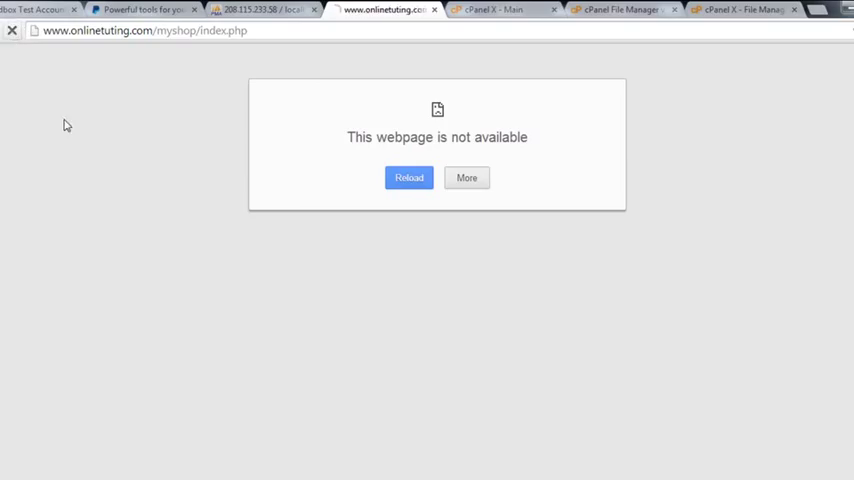
left_click(408, 177)
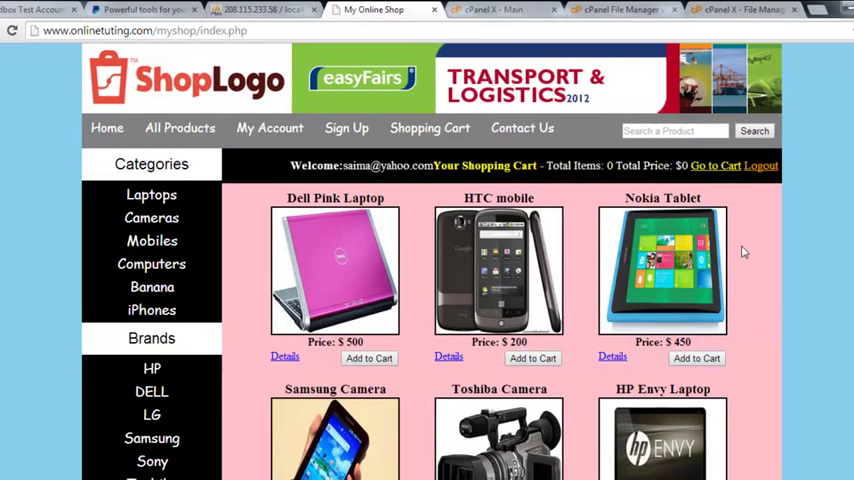
Step: Add the $450 Nokia Tablet to the cart and check out with PayPal
left_click(696, 358)
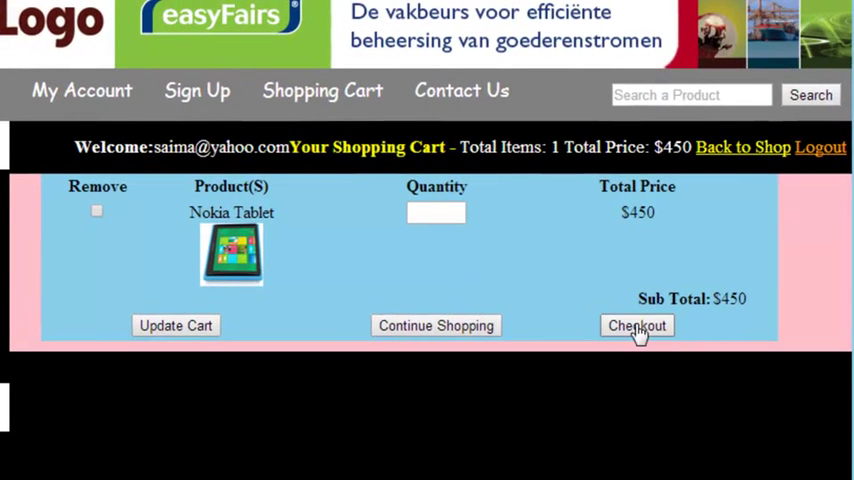
left_click(636, 325)
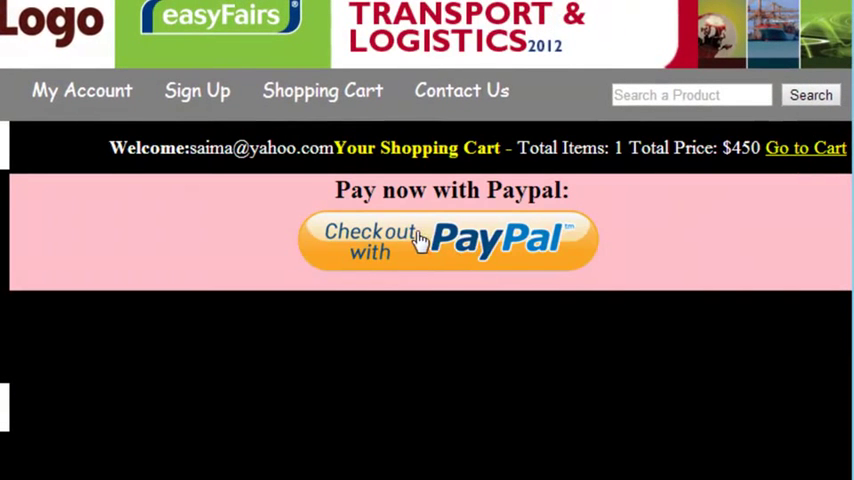
left_click(448, 240)
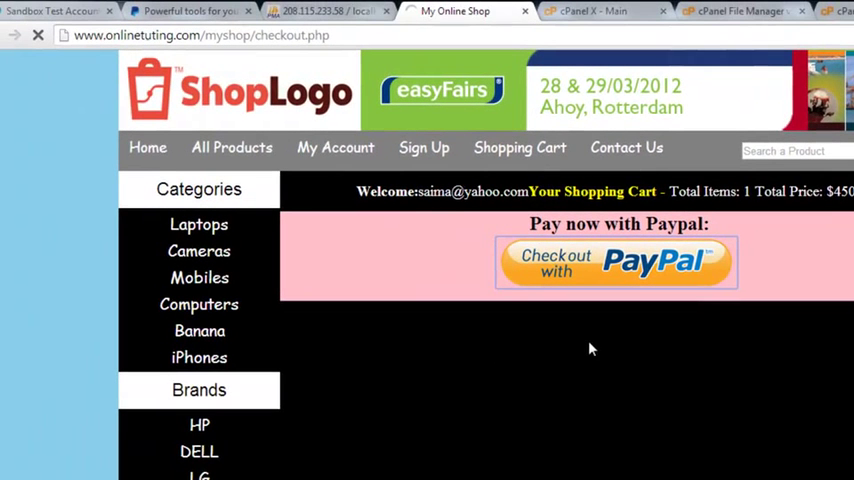
mouse_move(489, 321)
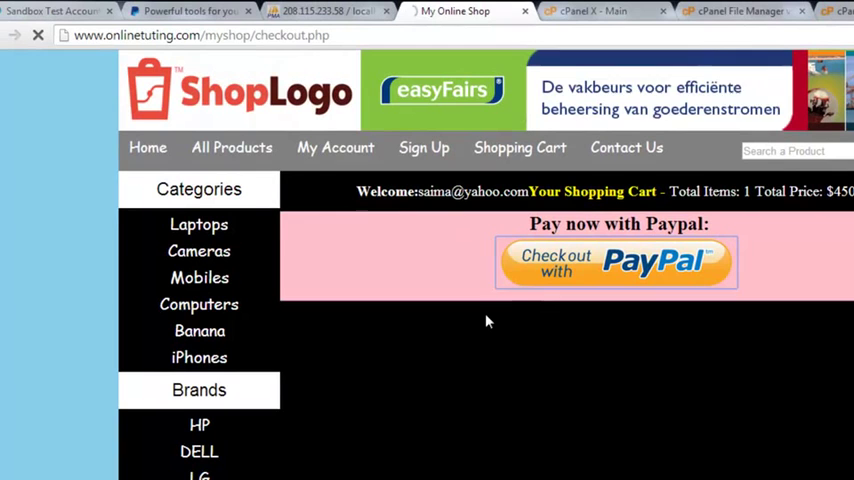
mouse_move(477, 387)
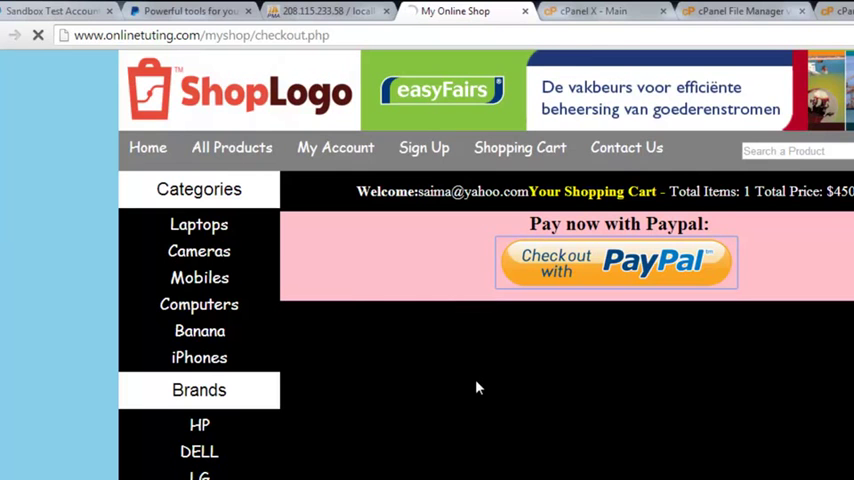
Step: Log in as the sandbox buyer and pay $450 for the Nokia Tablet
left_click(616, 263)
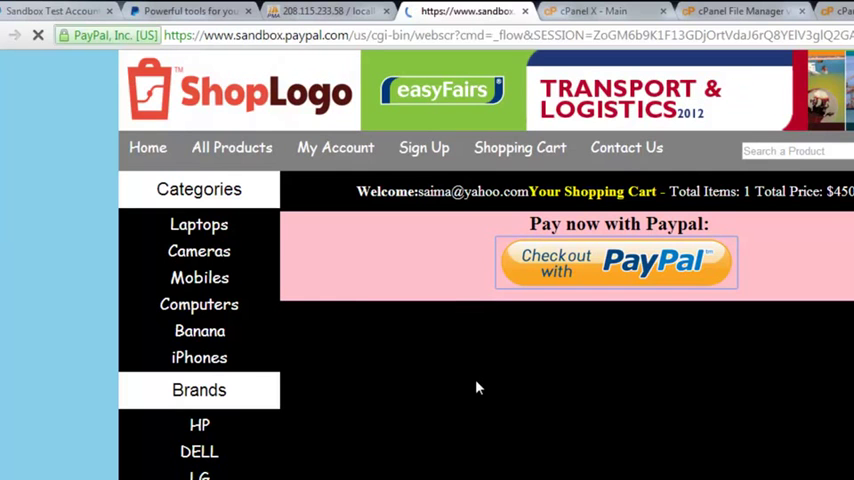
left_click(616, 262)
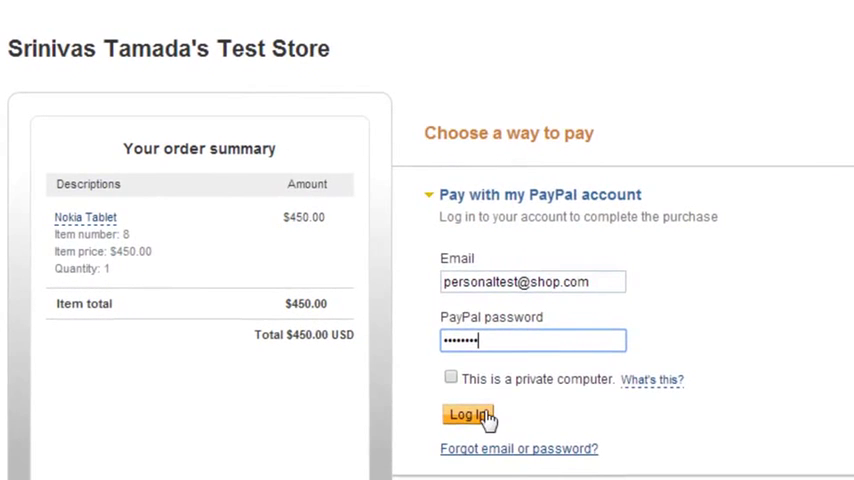
left_click(467, 414)
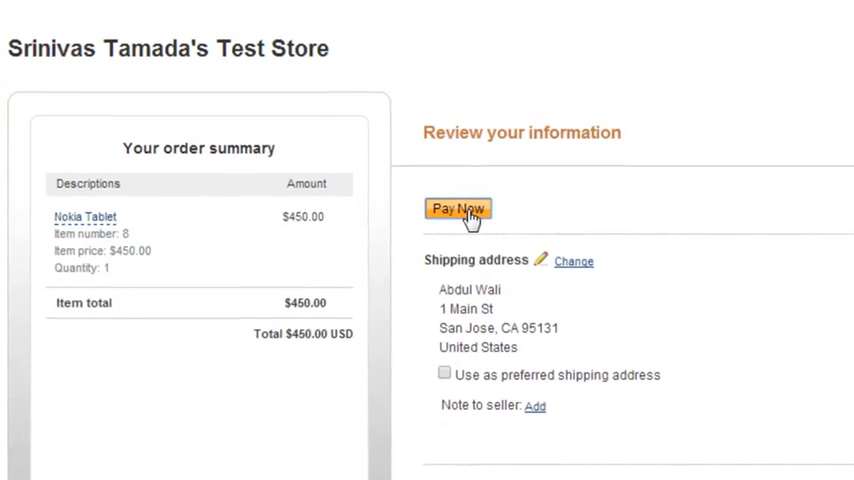
left_click(458, 208)
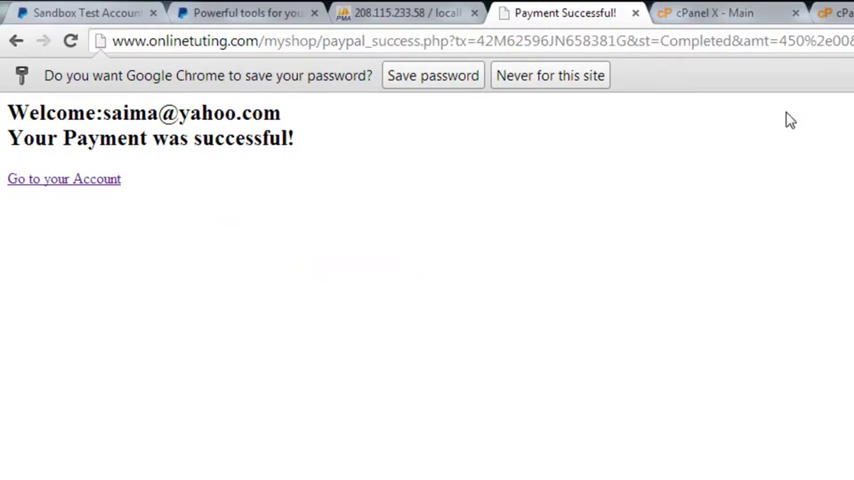
Step: Reopen the shop's customer account page, then switch to the phpMyAdmin orders table tab
left_click(64, 179)
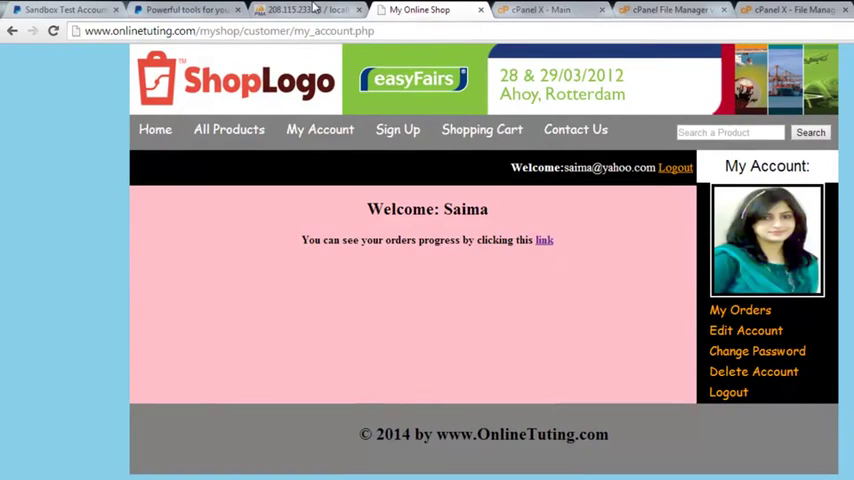
left_click(300, 9)
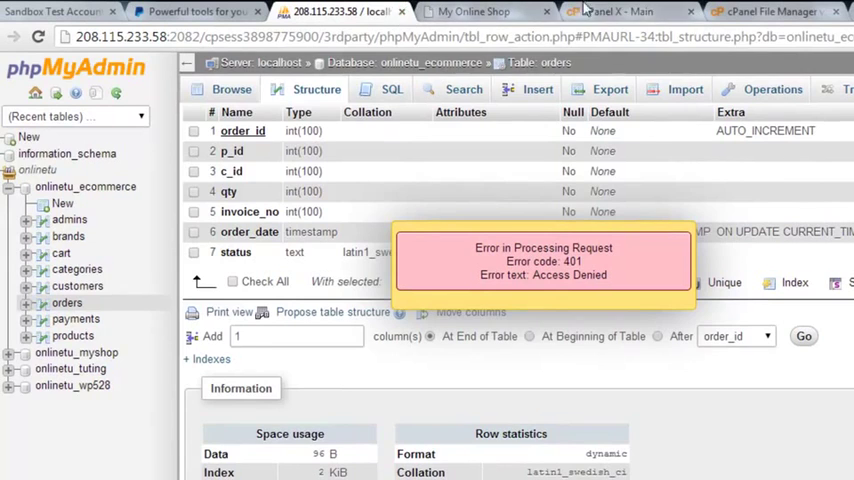
Step: Switch to the tab that brings up the cPanel login page
left_click(740, 11)
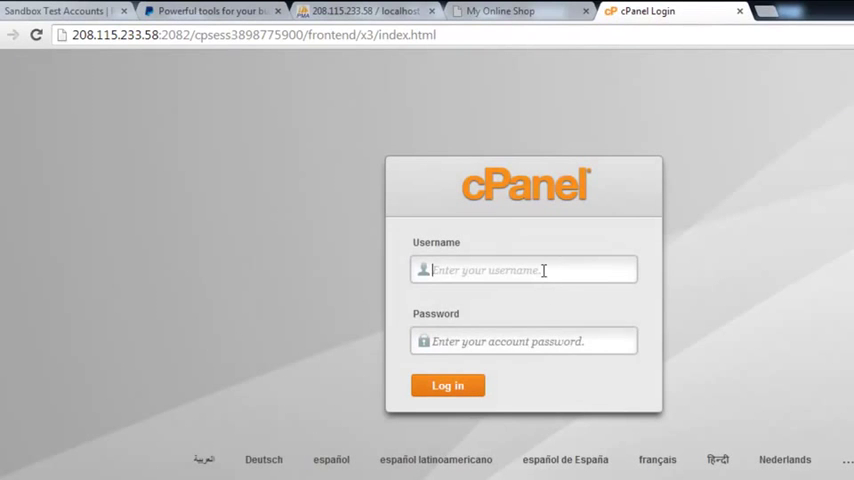
mouse_move(769, 233)
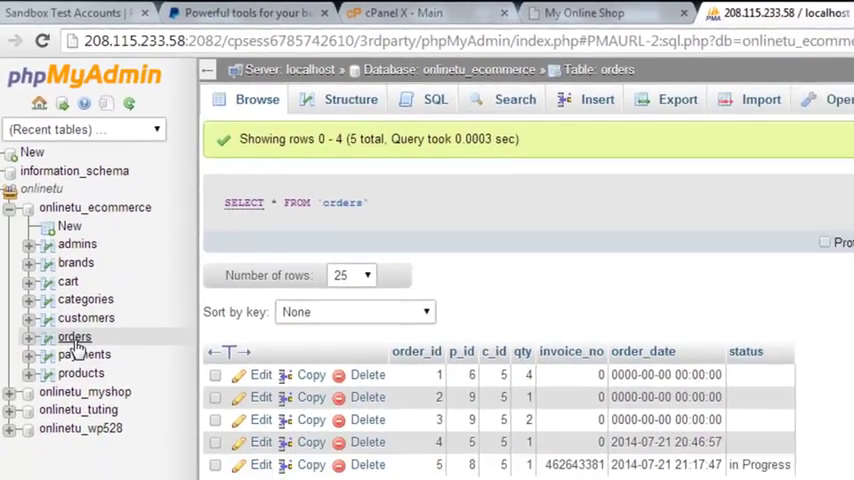
scroll("down", 3)
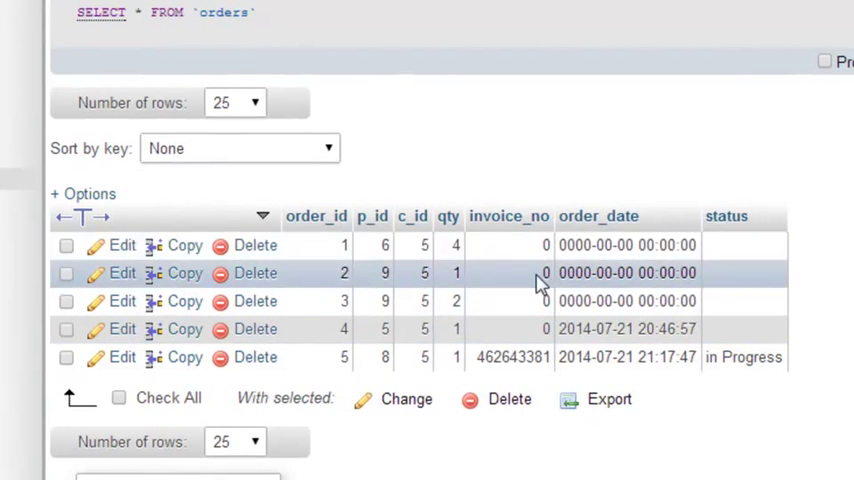
mouse_move(513, 357)
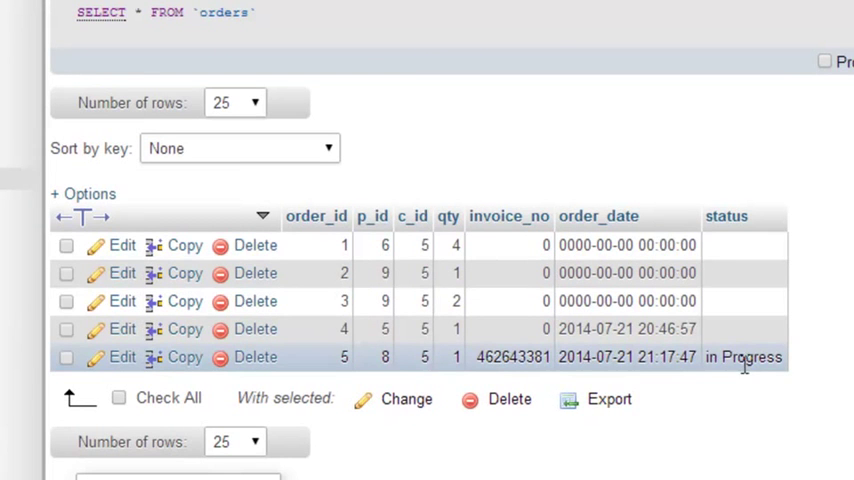
mouse_move(818, 327)
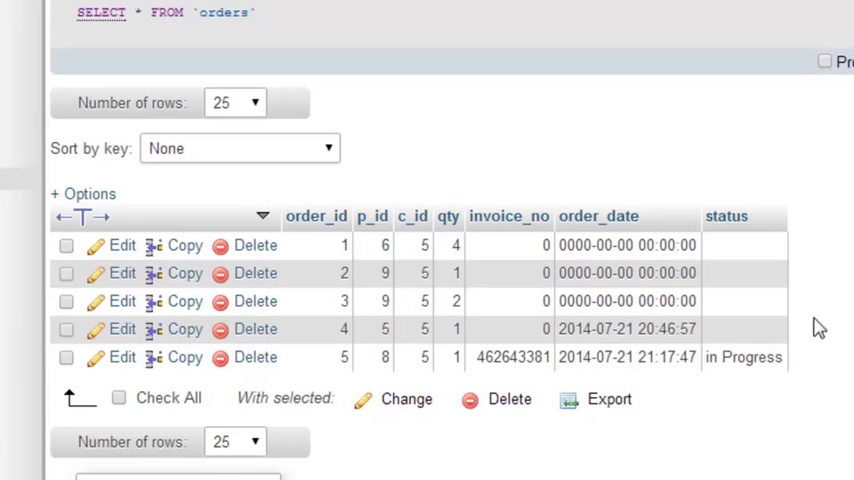
mouse_move(655, 96)
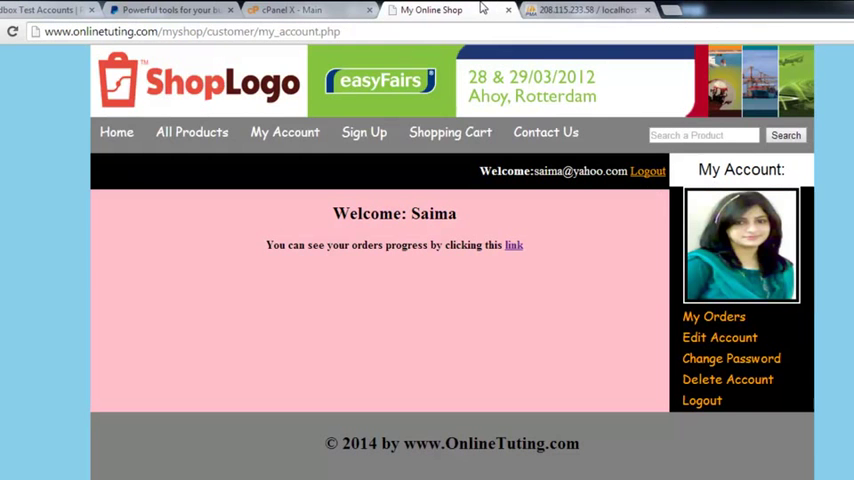
left_click(587, 10)
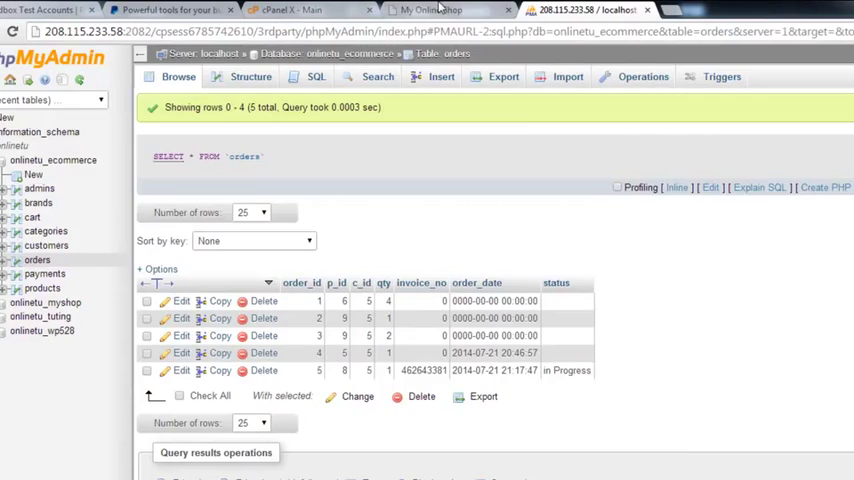
left_click(430, 10)
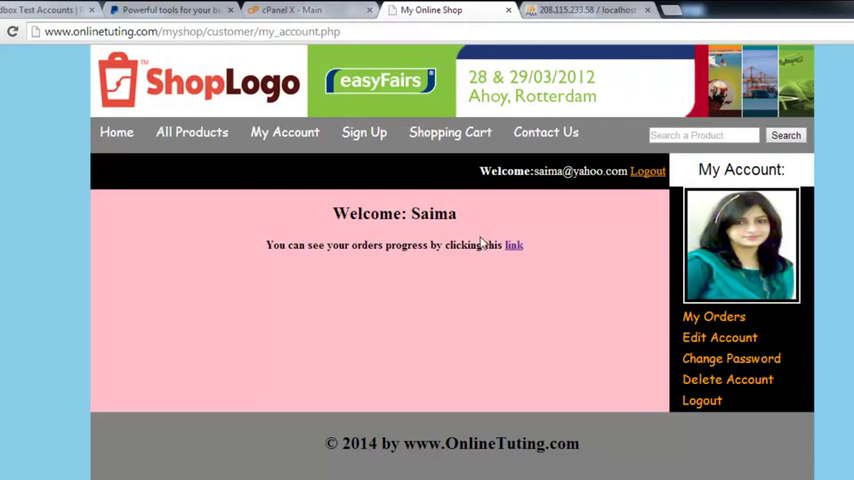
mouse_move(420, 295)
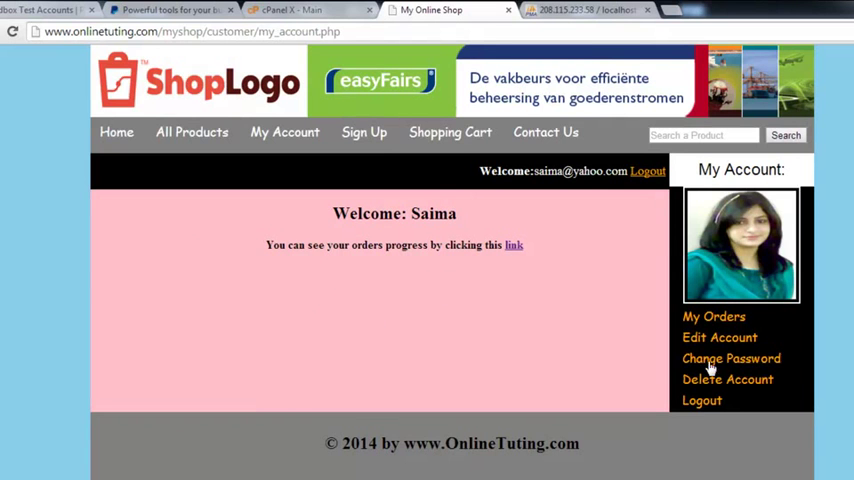
left_click(588, 10)
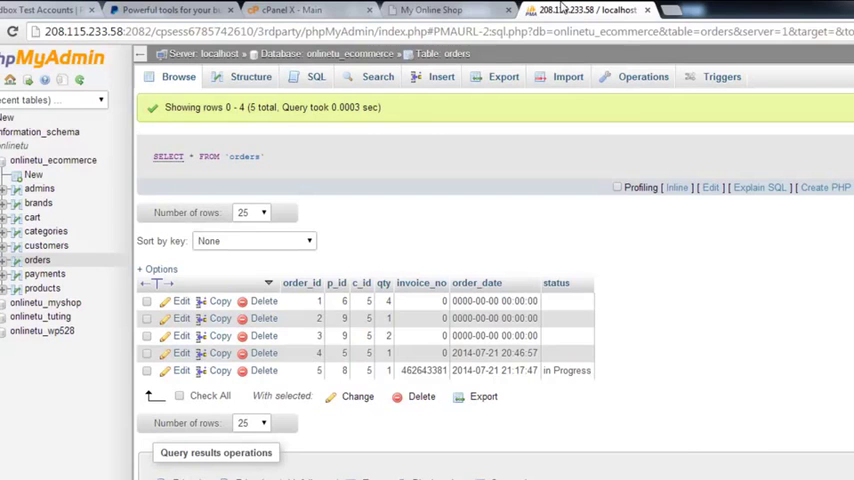
Step: Sign in to the PayPal Sandbox business test account with its email and password
left_click(430, 10)
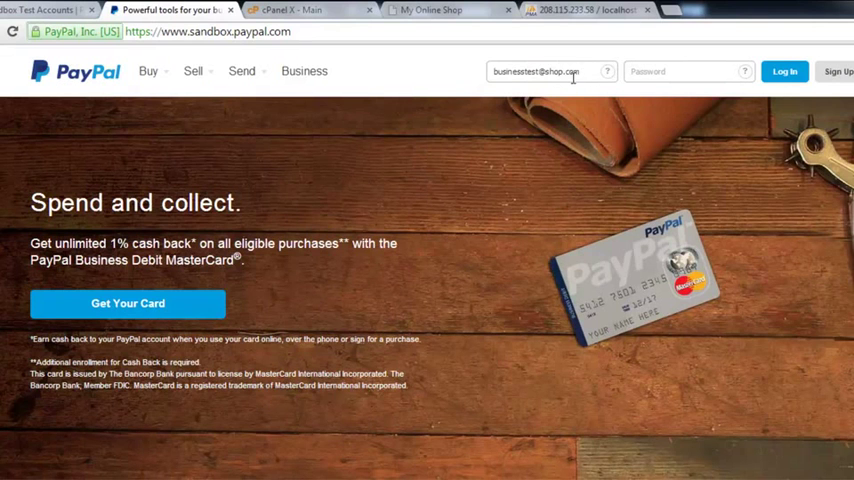
left_click(548, 71)
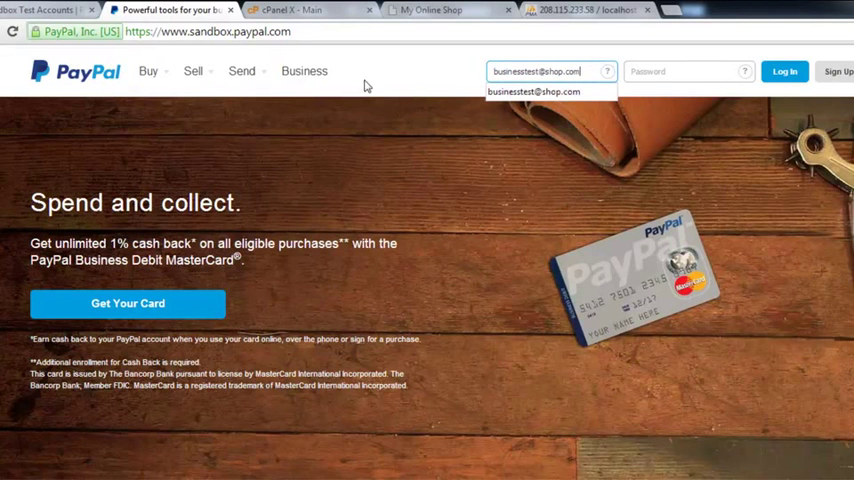
left_click(447, 62)
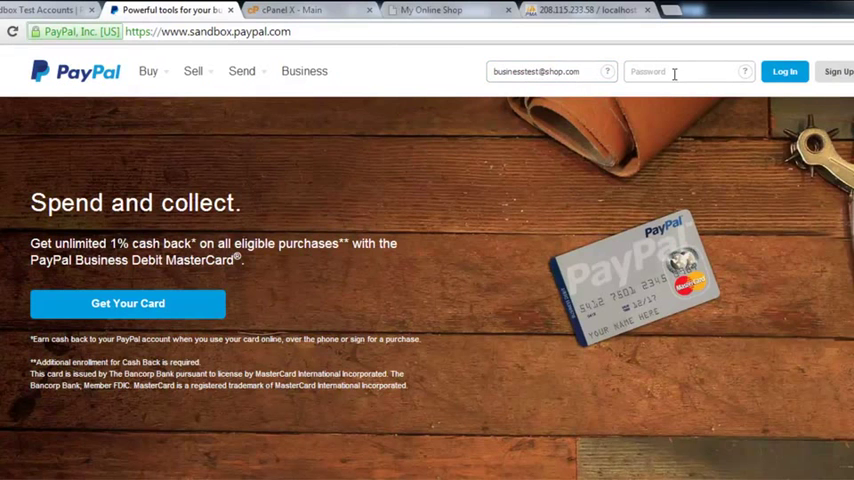
type("••••")
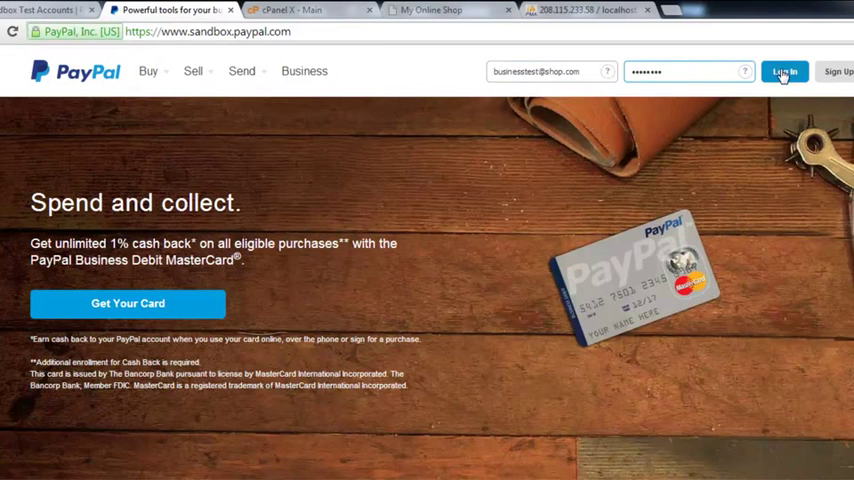
left_click(785, 71)
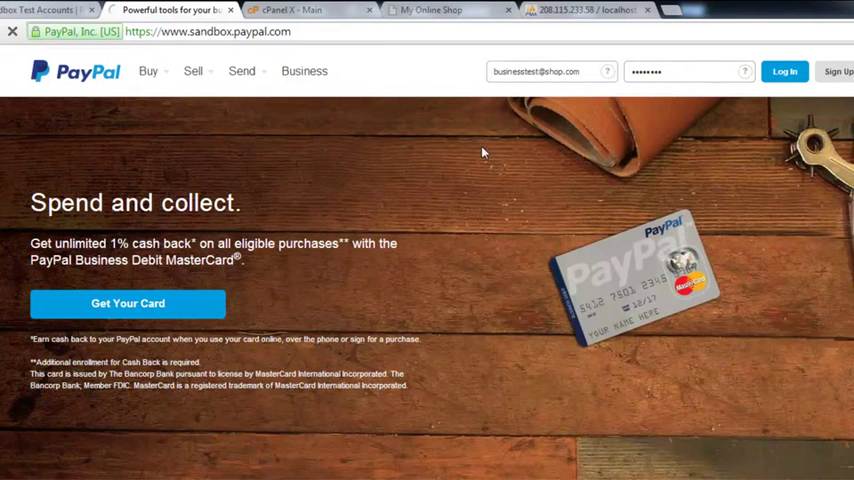
mouse_move(347, 145)
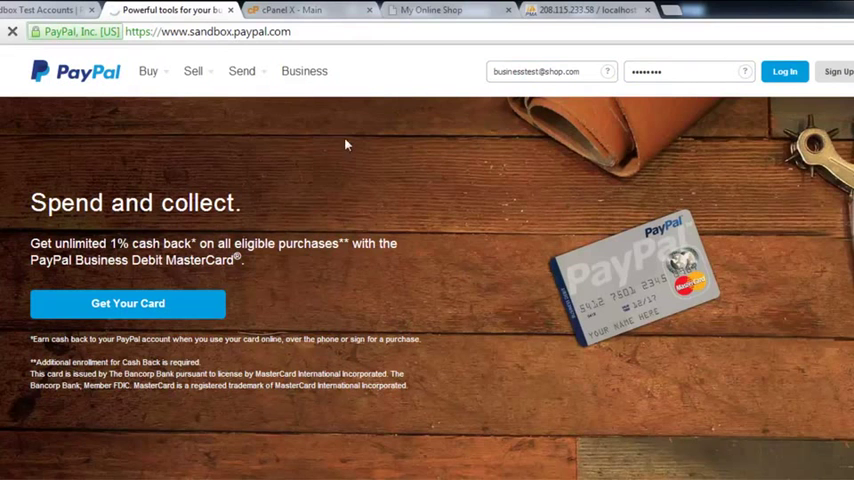
mouse_move(491, 126)
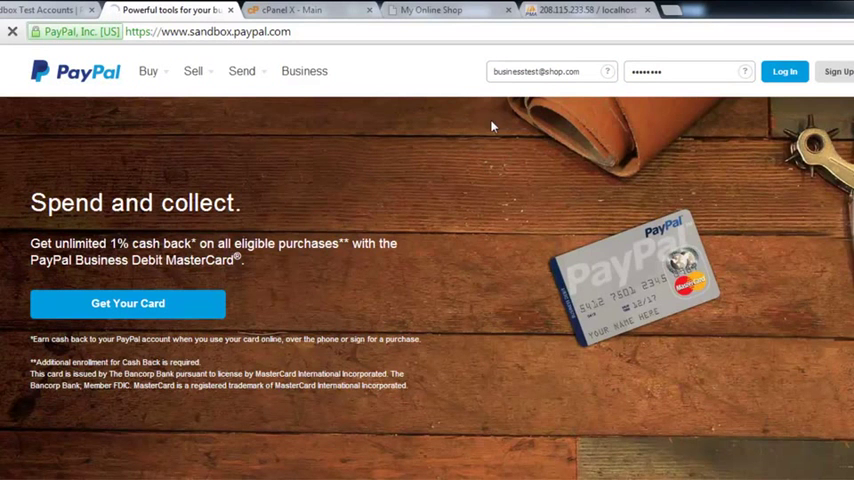
mouse_move(434, 150)
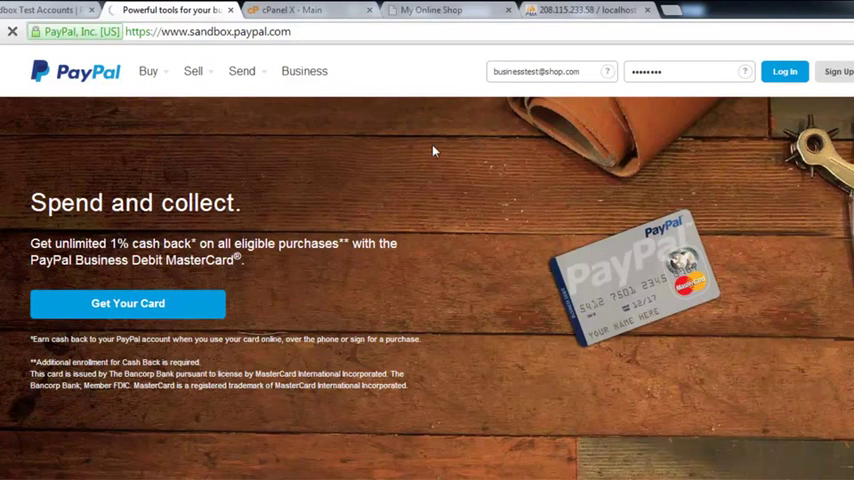
mouse_move(400, 253)
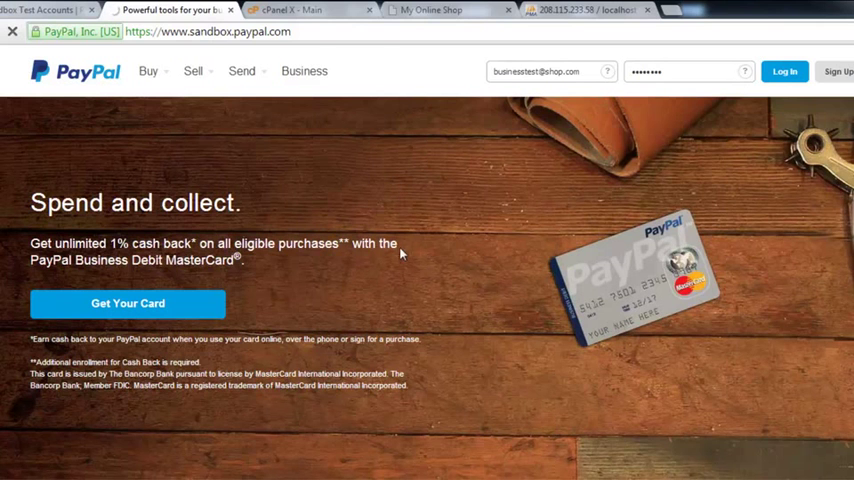
left_click(785, 71)
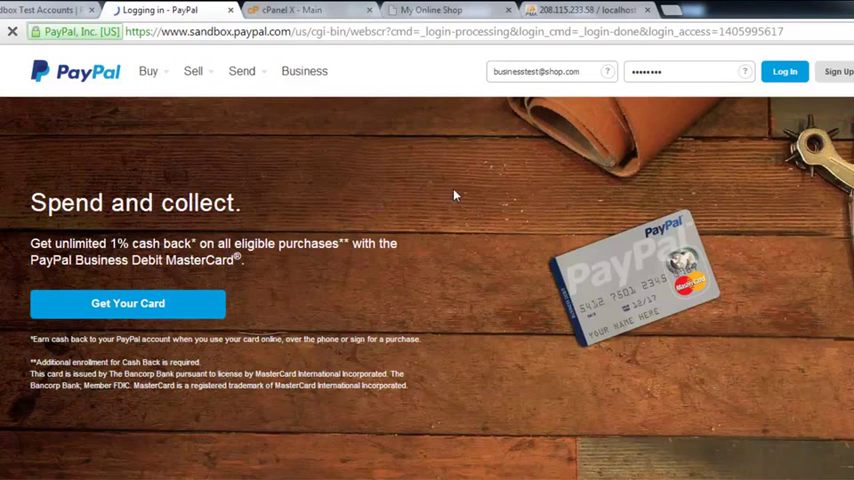
left_click(784, 71)
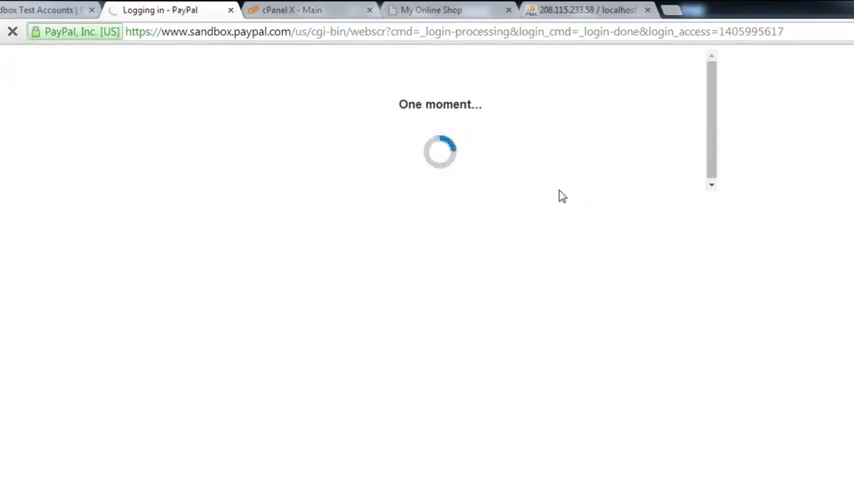
mouse_move(492, 196)
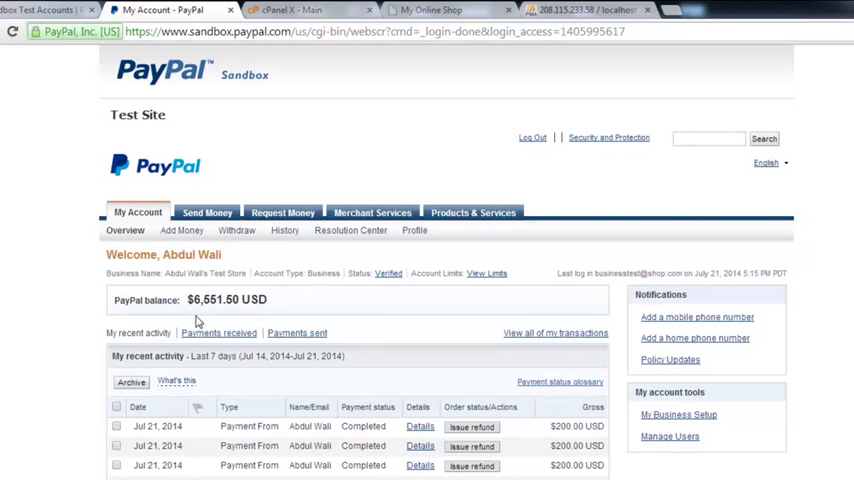
mouse_move(645, 270)
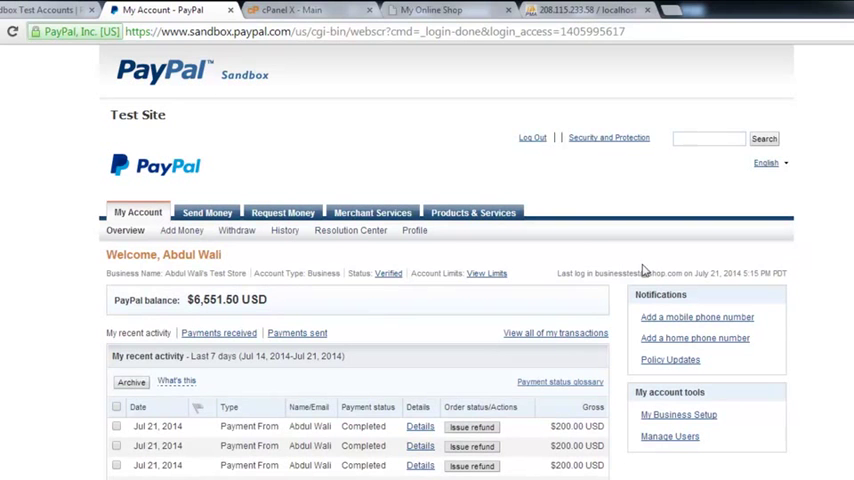
Step: Scroll through the recent received payments, then return to the shop's account page
scroll("down", 3)
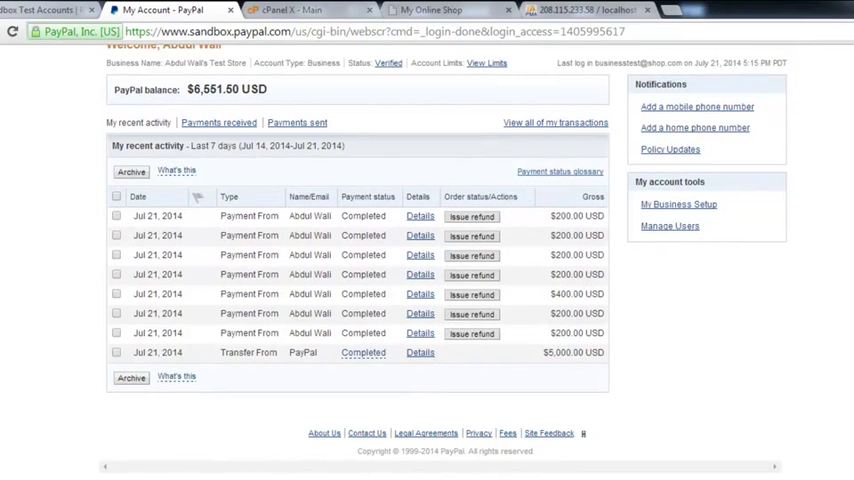
scroll("up", 3)
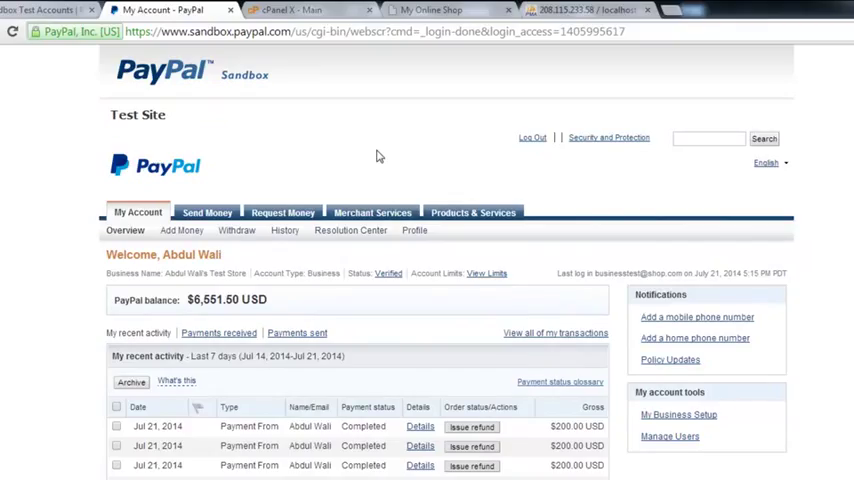
mouse_move(375, 102)
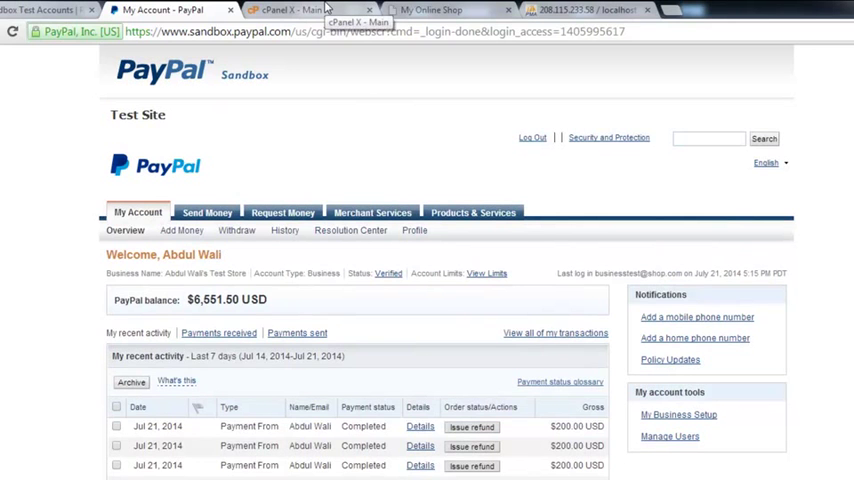
left_click(300, 10)
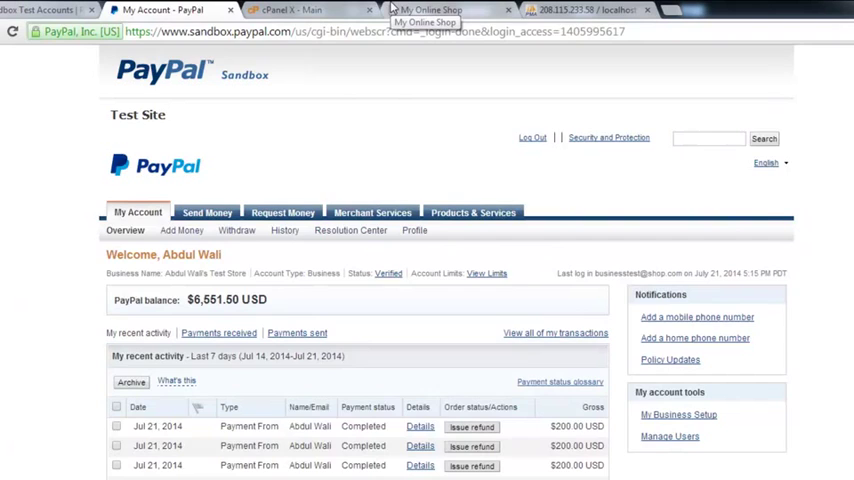
left_click(430, 10)
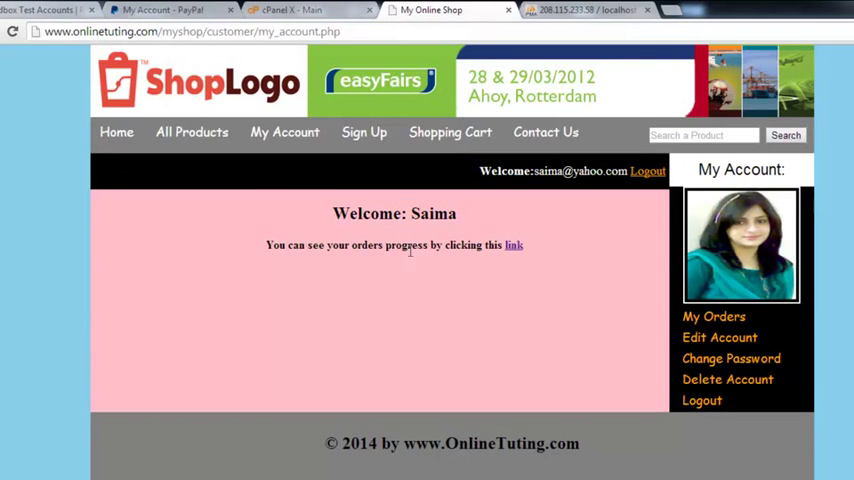
mouse_move(592, 354)
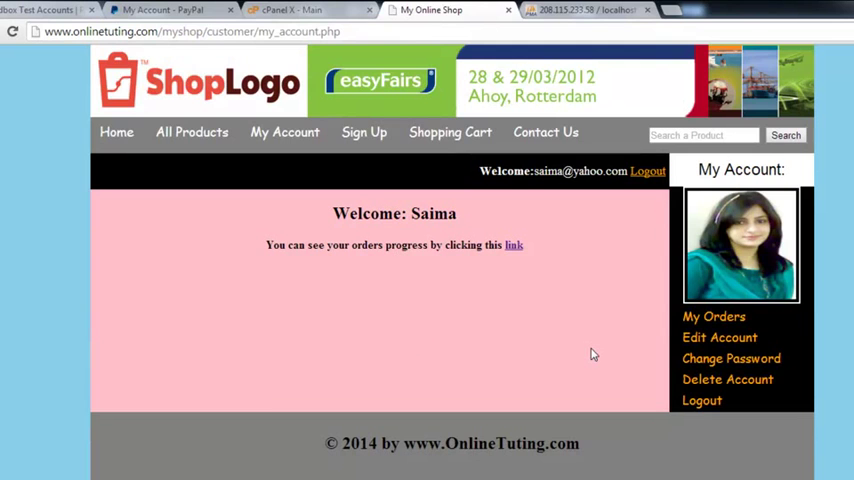